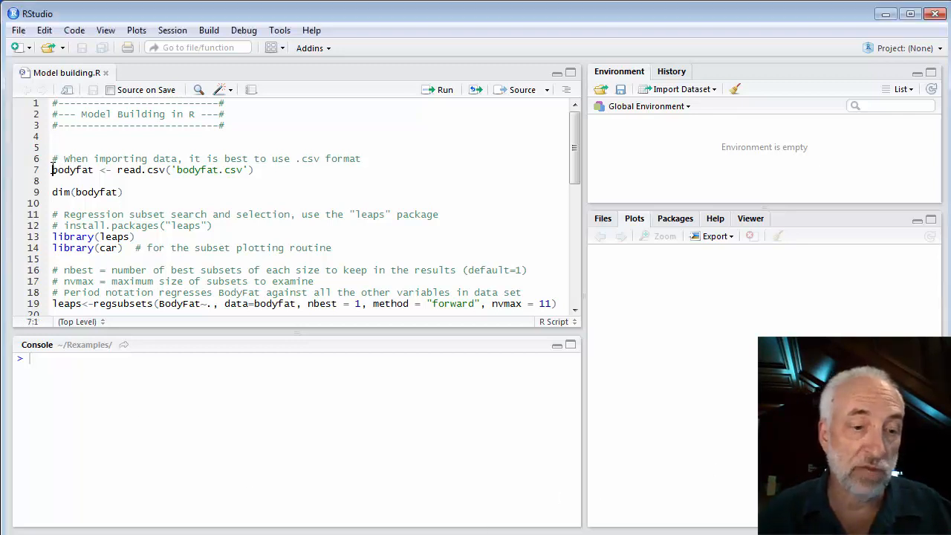
Load bodyfat.csv (252 rows, 14 variables) and attach the leaps and car packages
click(445, 89)
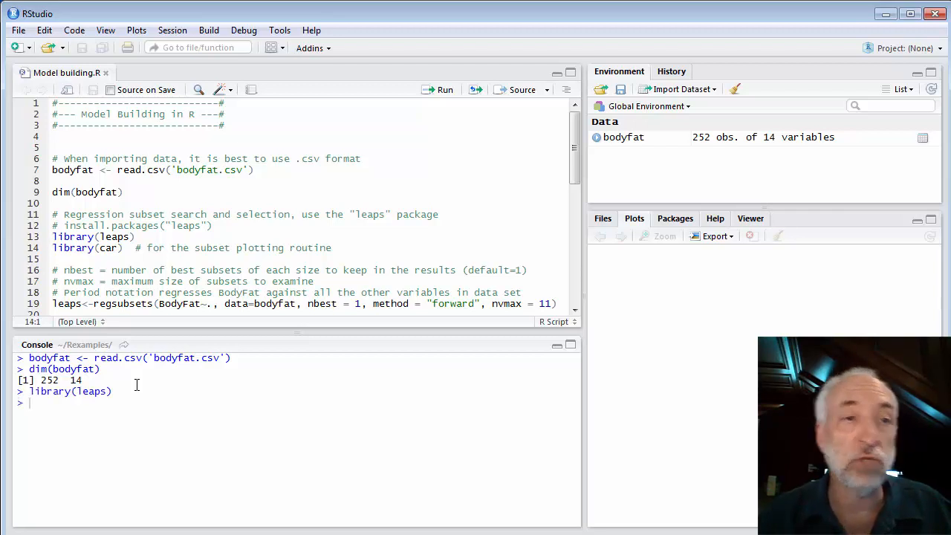
click(445, 89)
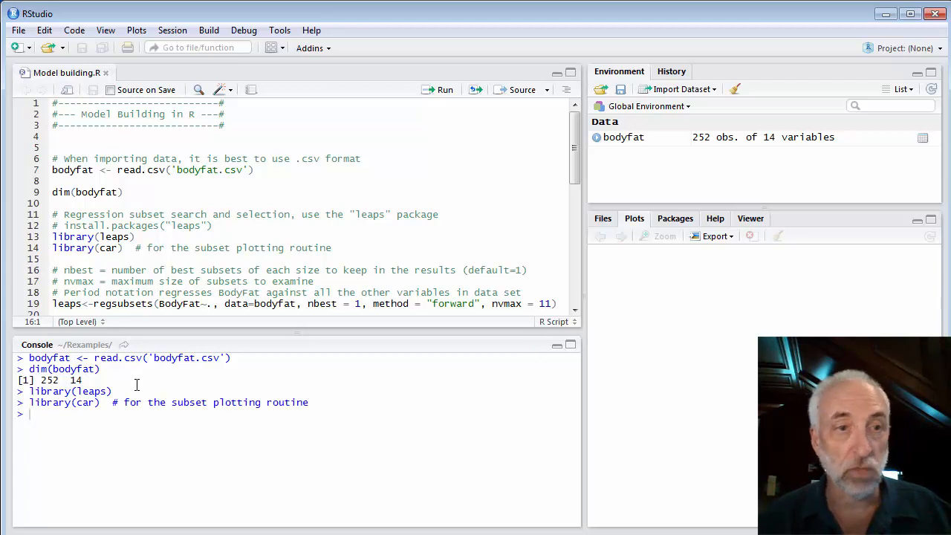
scroll(down, 3)
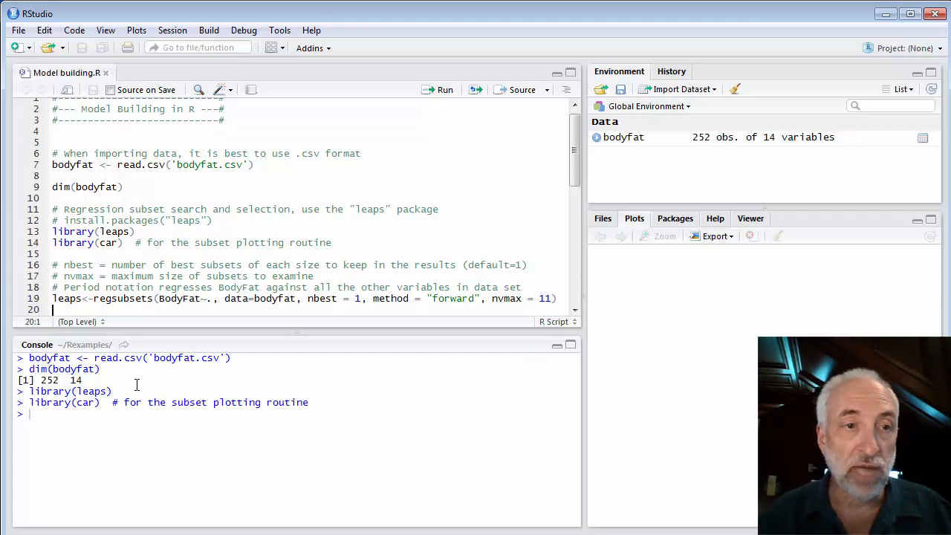
scroll(down, 3)
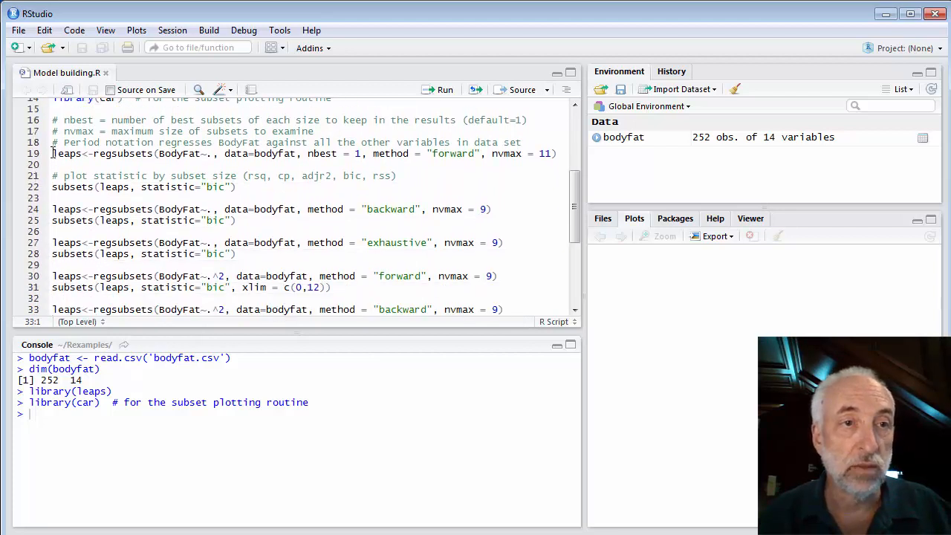
click(95, 153)
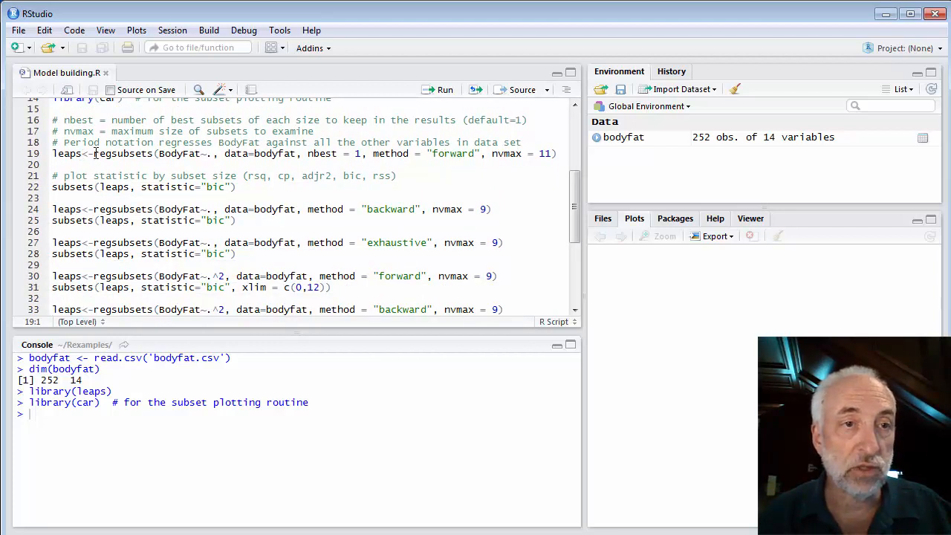
double_click(124, 154)
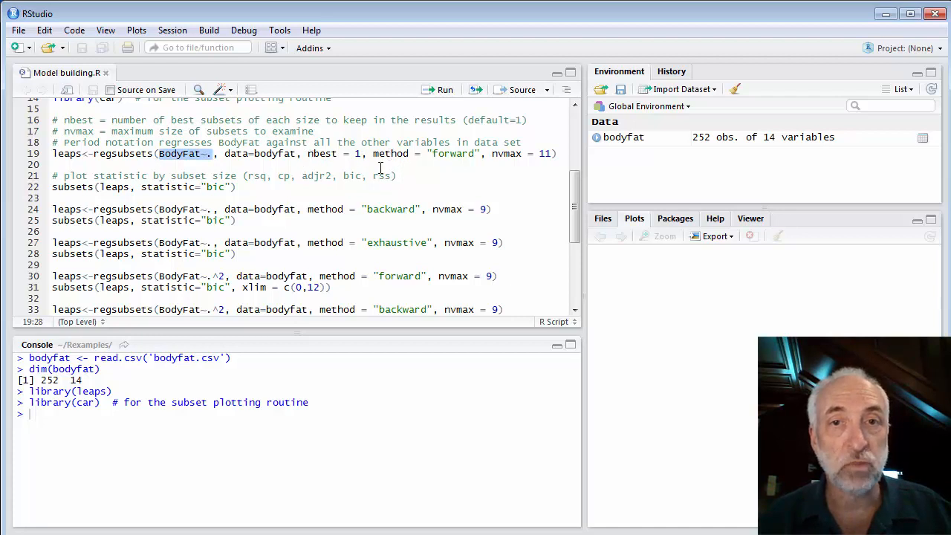
mouse_move(503, 160)
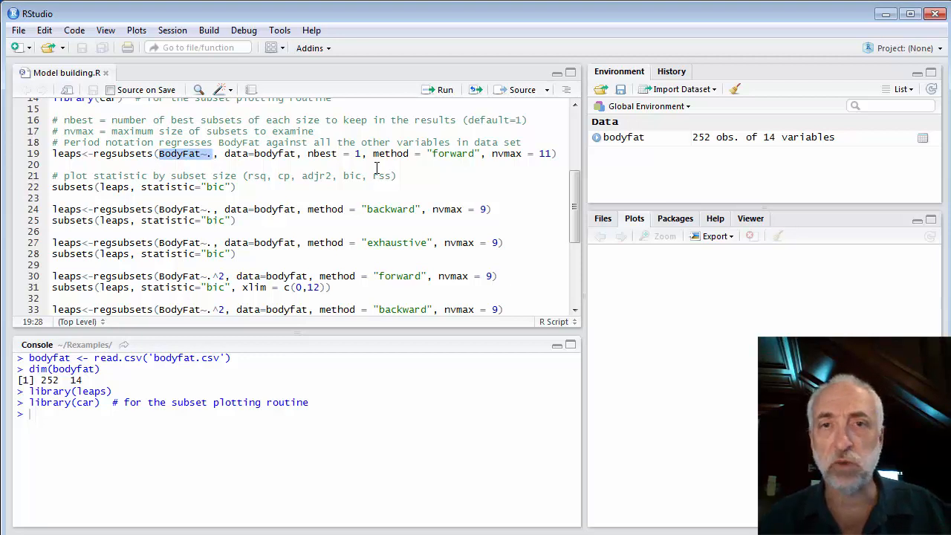
mouse_move(500, 153)
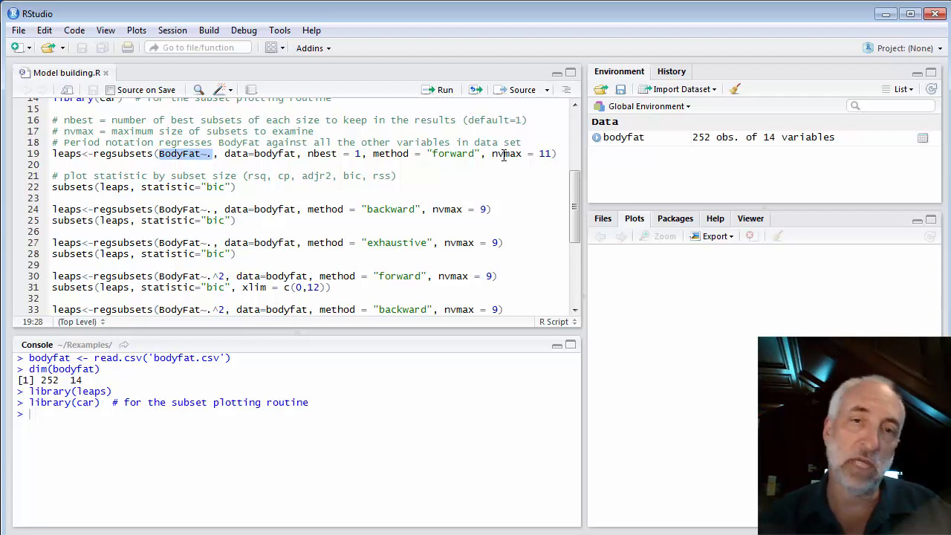
Change the forward regsubsets nvmax from 11 to 9 and run that line
click(551, 154)
text(9)
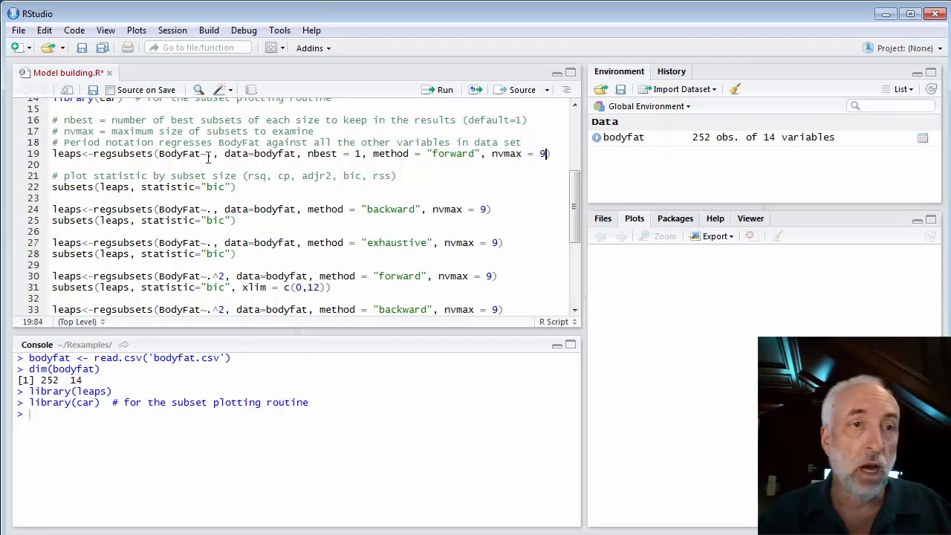
click(54, 153)
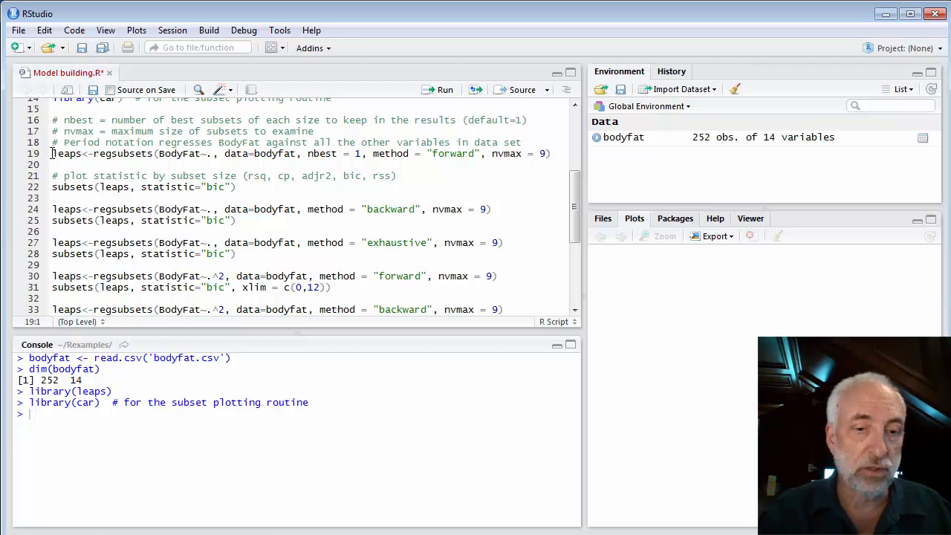
click(444, 89)
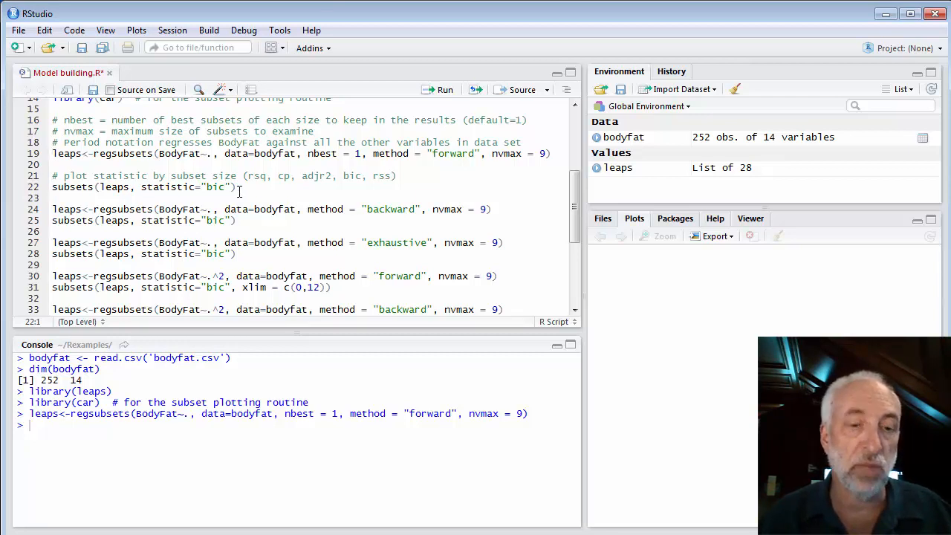
Run subsets(leaps, statistic="bic") to plot the forward-search BIC by subset size
click(445, 89)
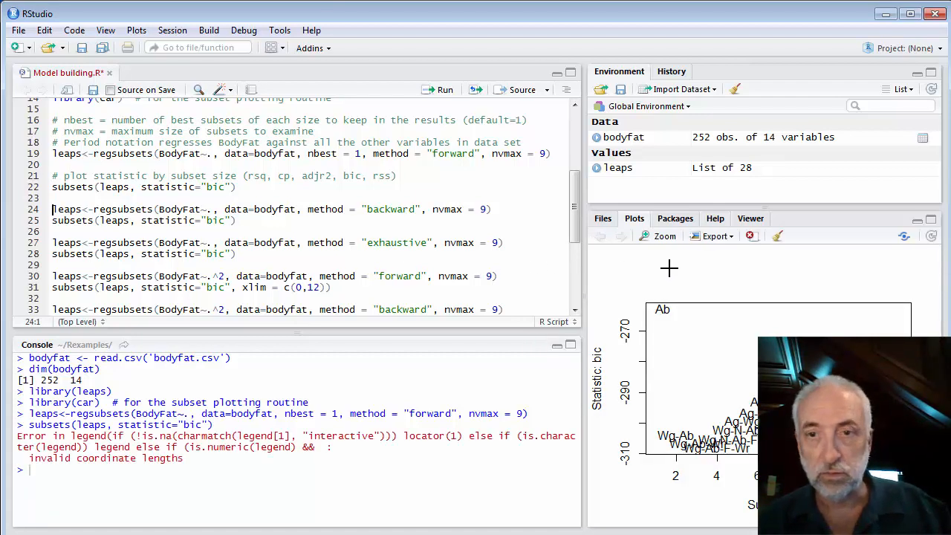
mouse_move(706, 372)
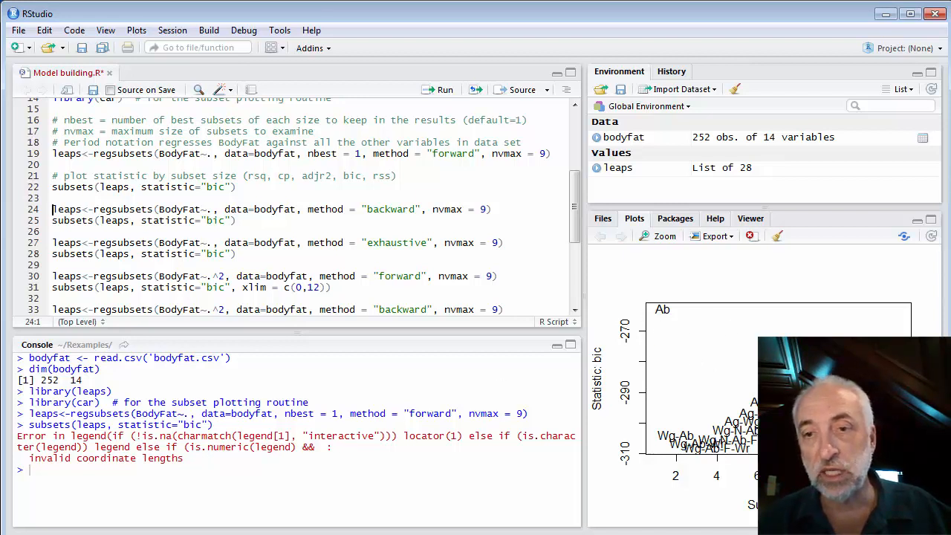
mouse_move(586, 371)
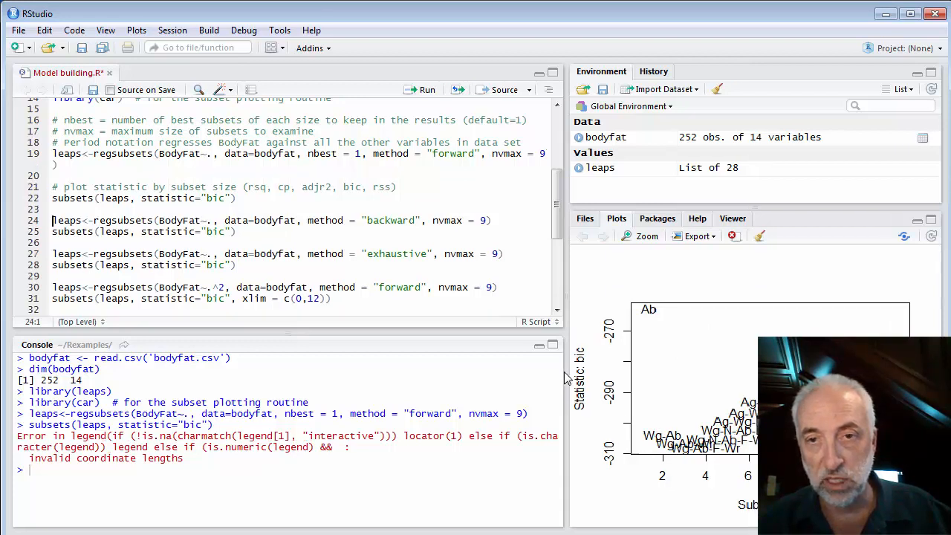
View the forward-search BIC plot enlarged in Plot Zoom, then close it
click(641, 236)
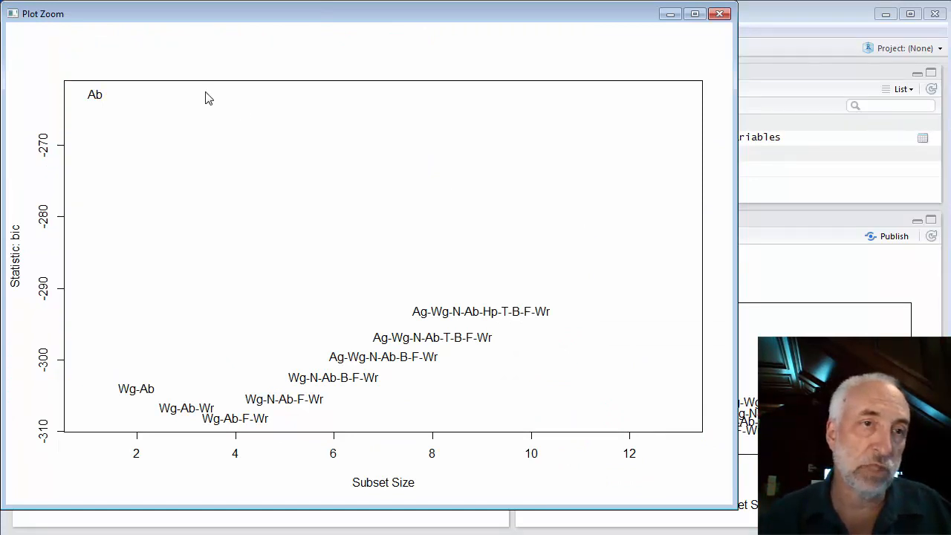
mouse_move(373, 381)
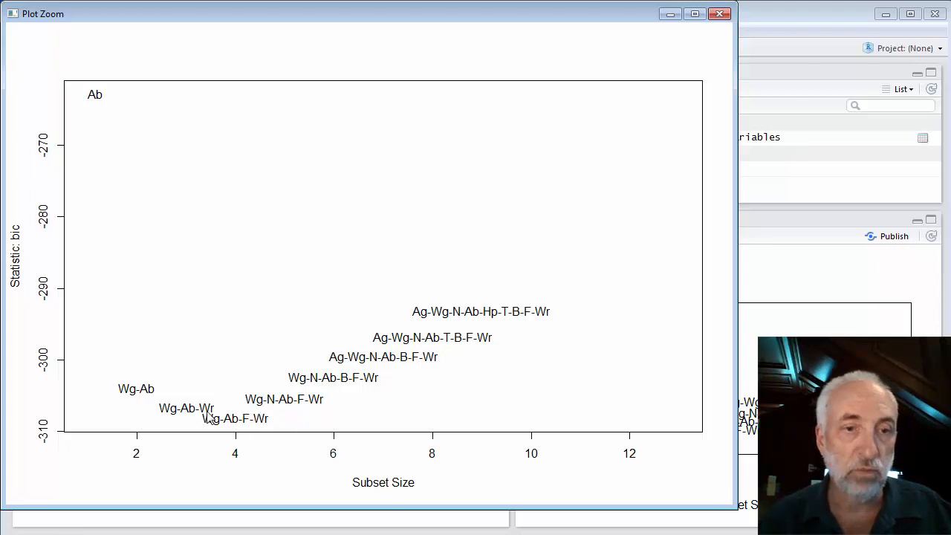
mouse_move(220, 430)
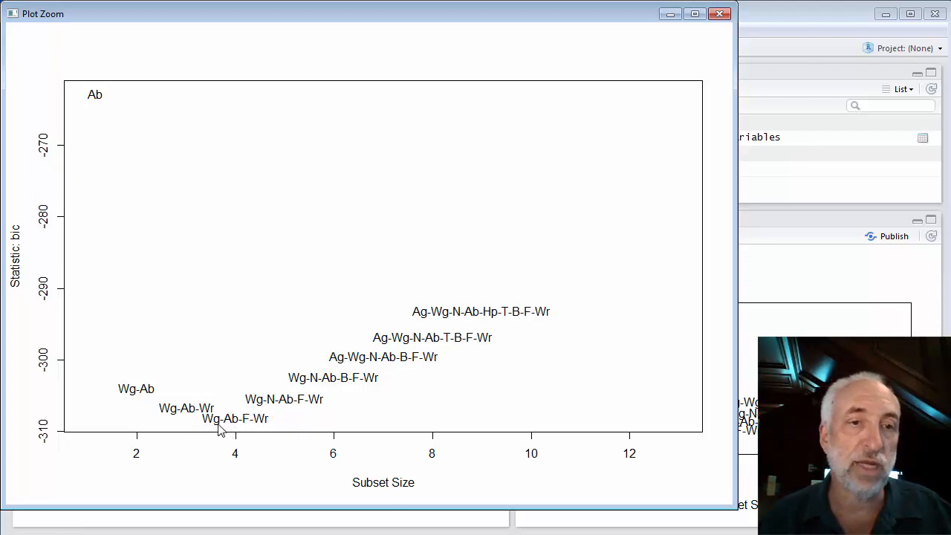
mouse_move(231, 416)
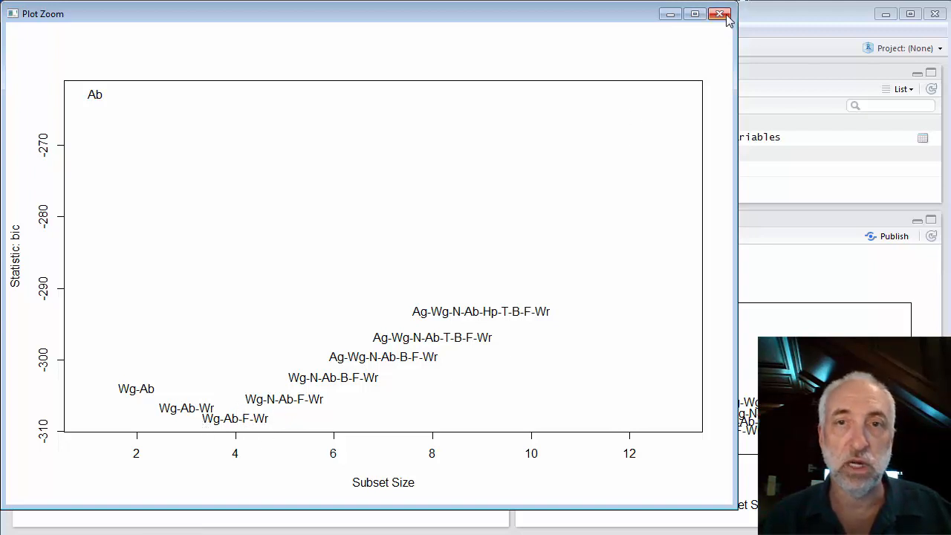
click(719, 14)
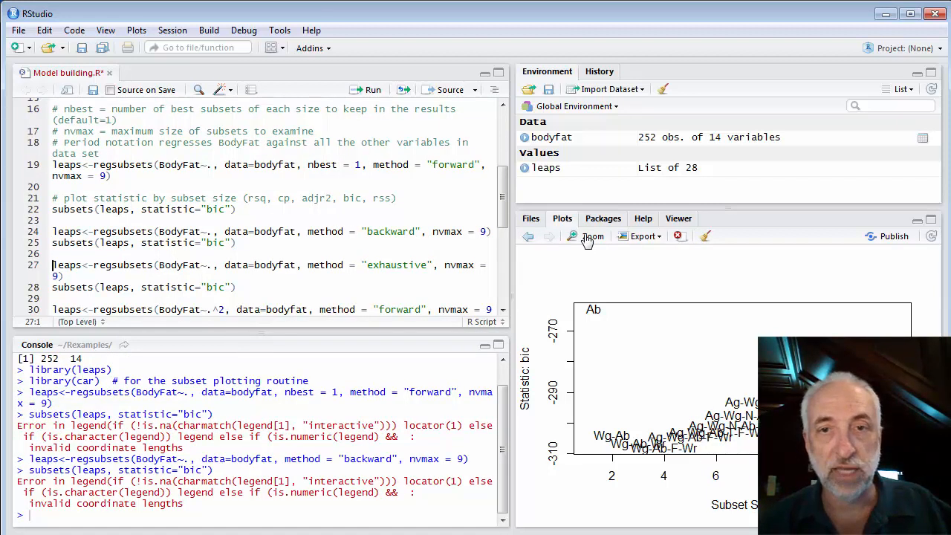
Inspect the backward-search BIC plot enlarged, with Wg-Ab-F-Wr giving the lowest BIC
click(587, 236)
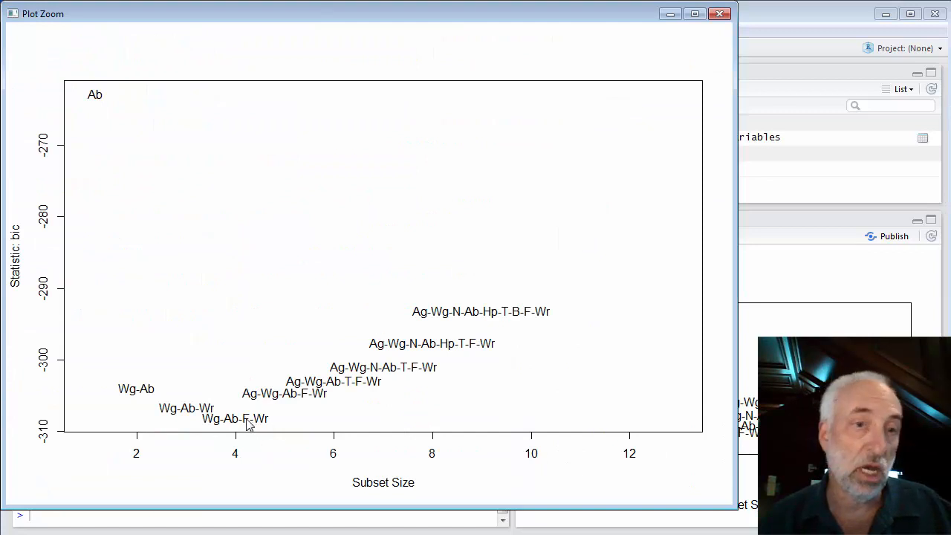
mouse_move(281, 443)
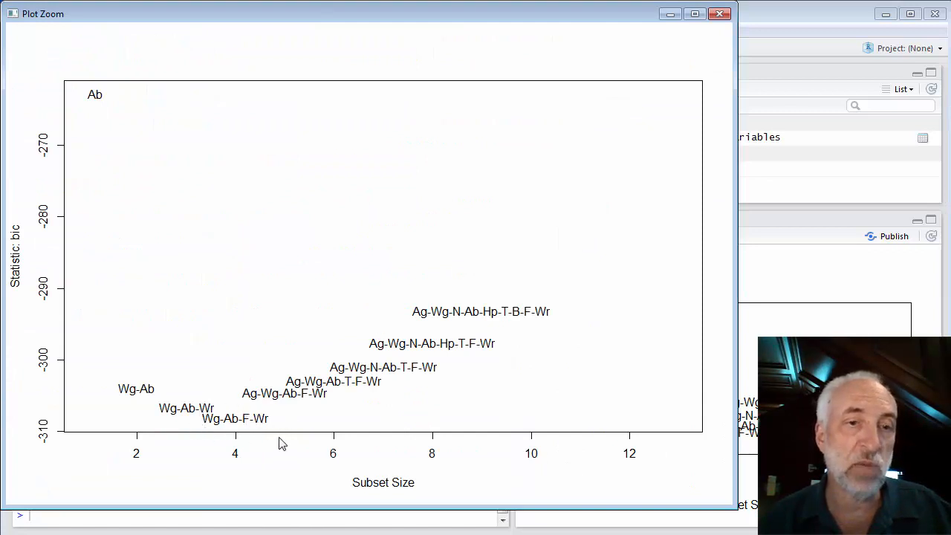
mouse_move(241, 422)
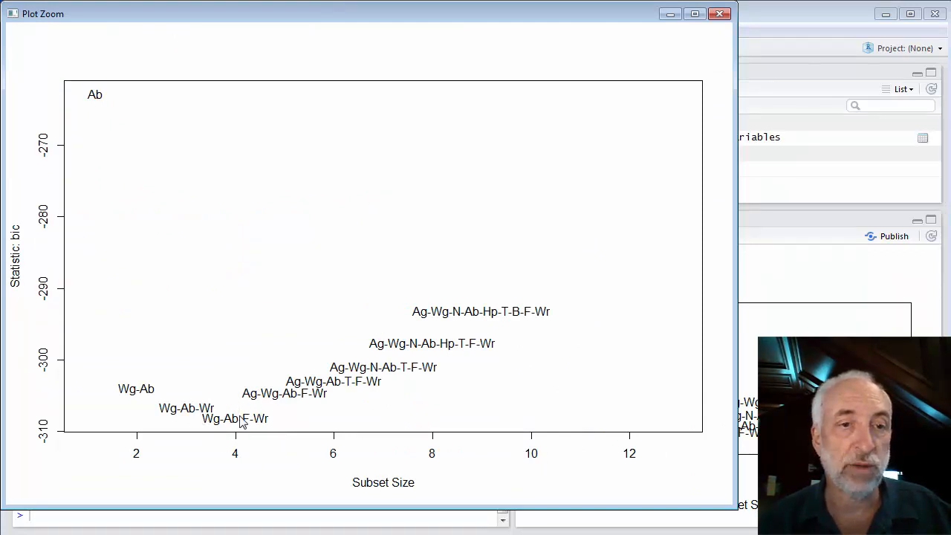
mouse_move(330, 407)
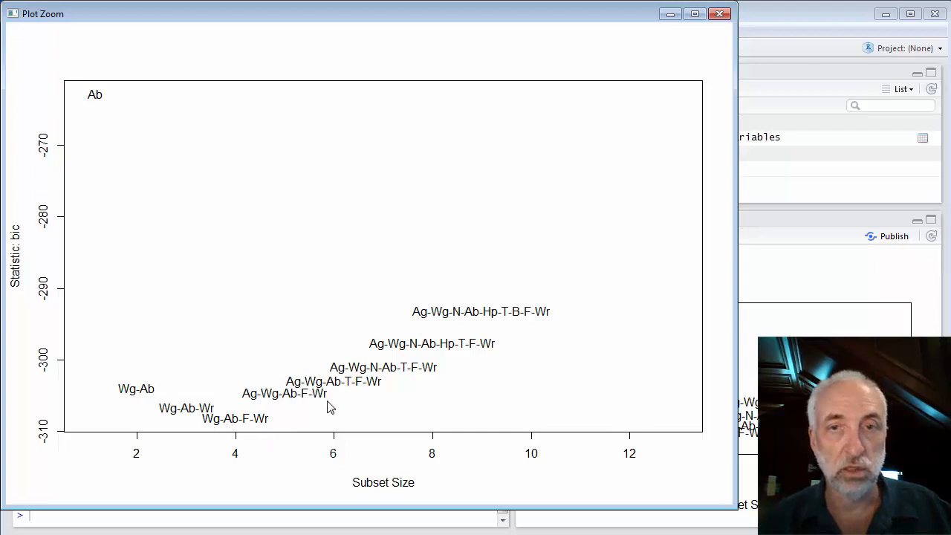
click(718, 13)
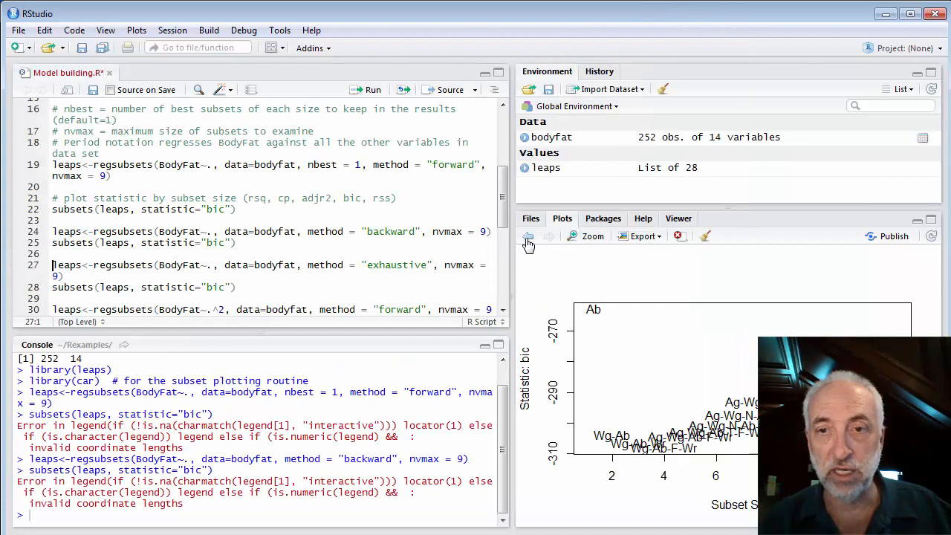
mouse_move(578, 355)
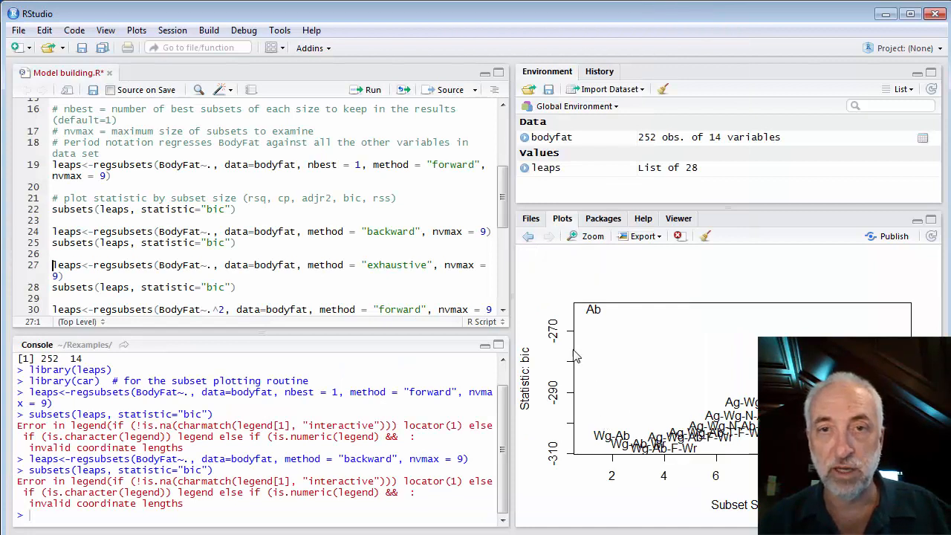
mouse_move(527, 236)
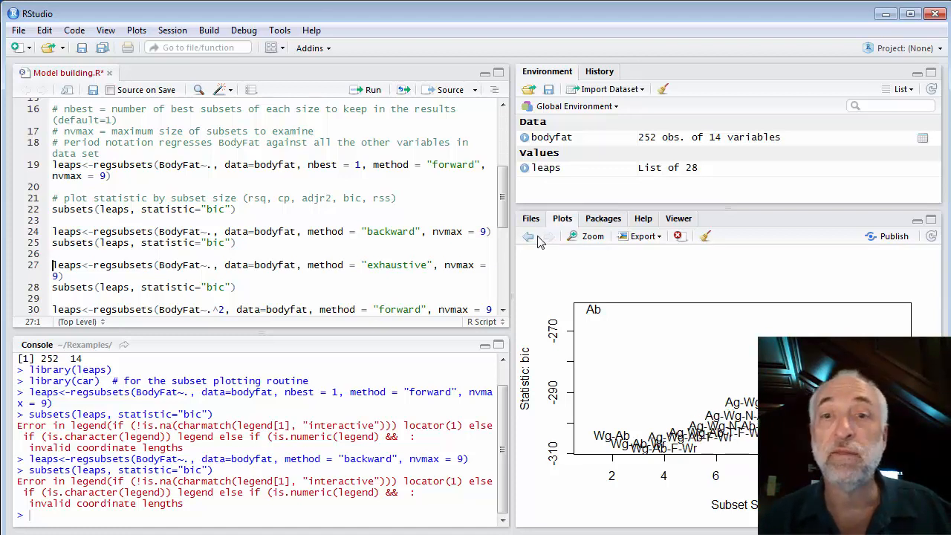
mouse_move(532, 241)
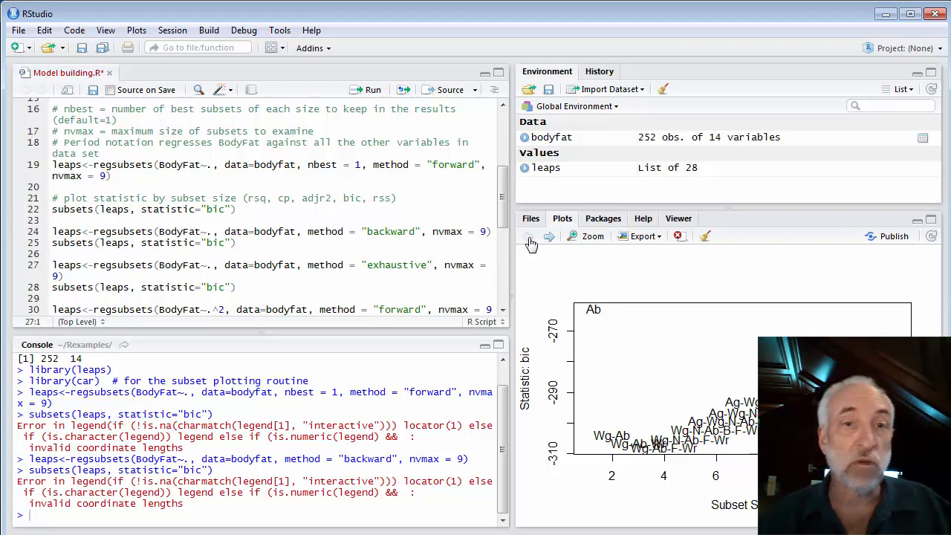
mouse_move(309, 264)
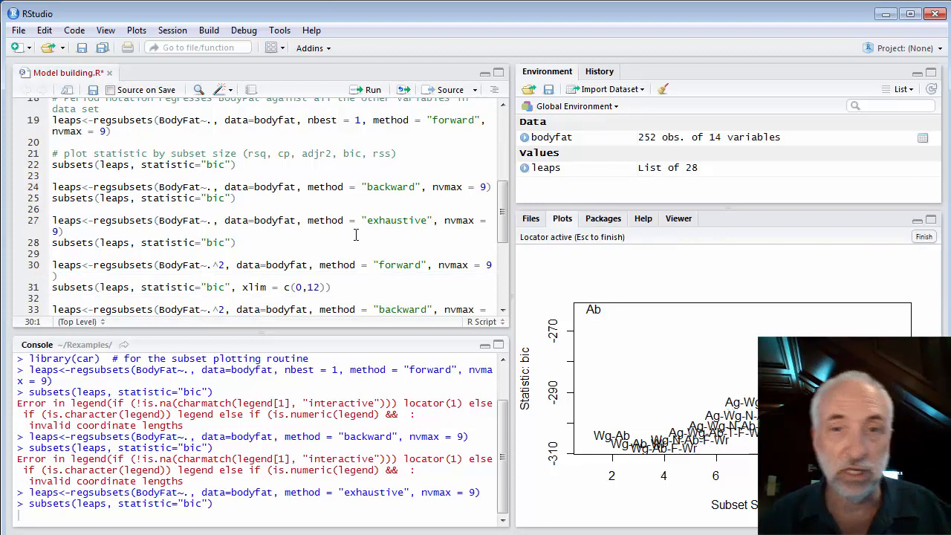
Finish the locator on the exhaustive BIC plot, then view it enlarged and close
click(923, 237)
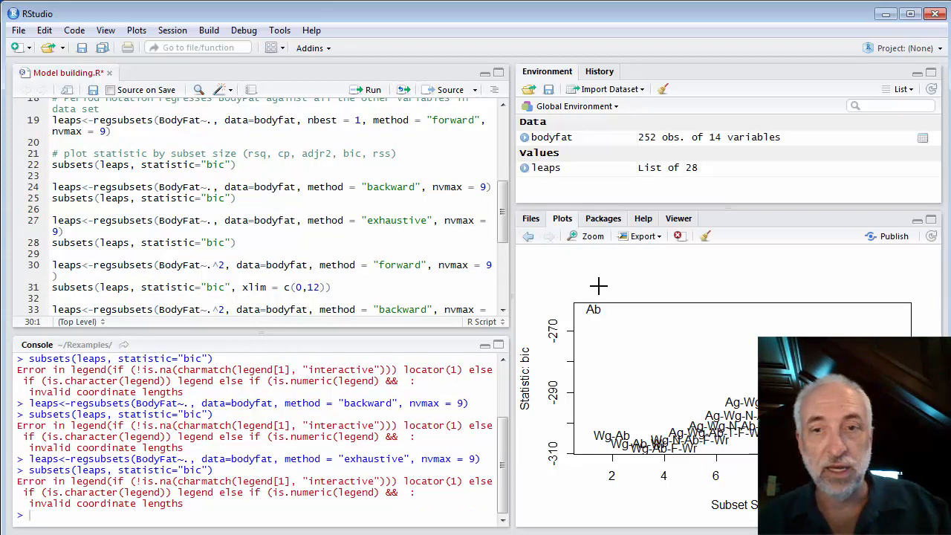
click(587, 236)
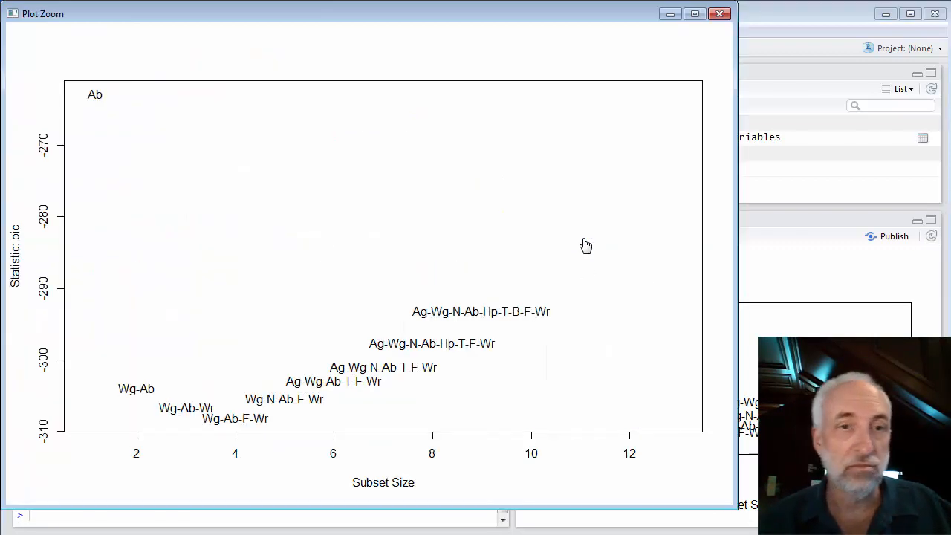
mouse_move(250, 407)
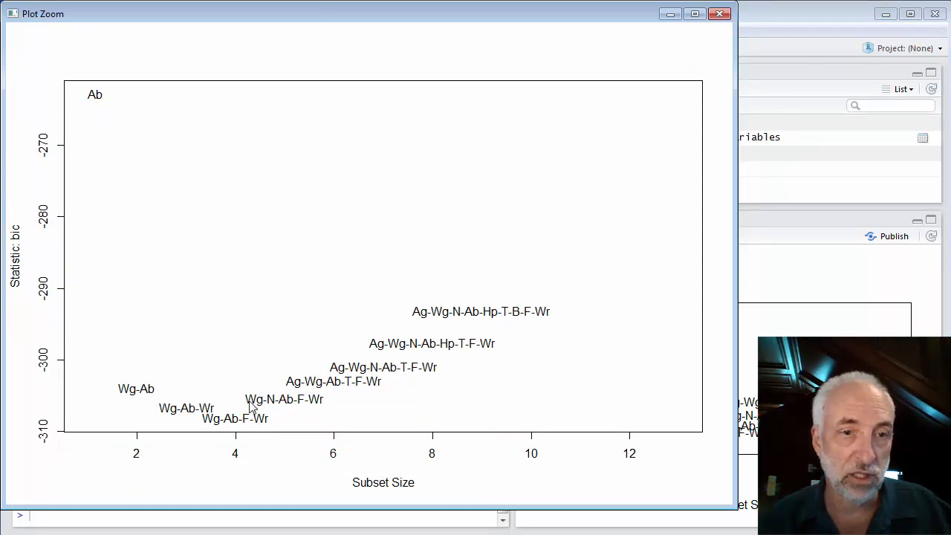
mouse_move(286, 416)
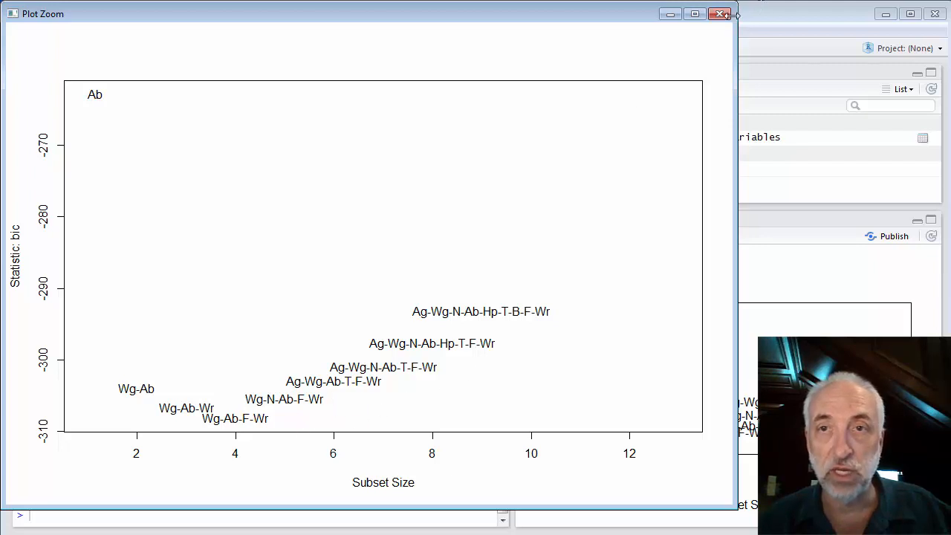
click(720, 13)
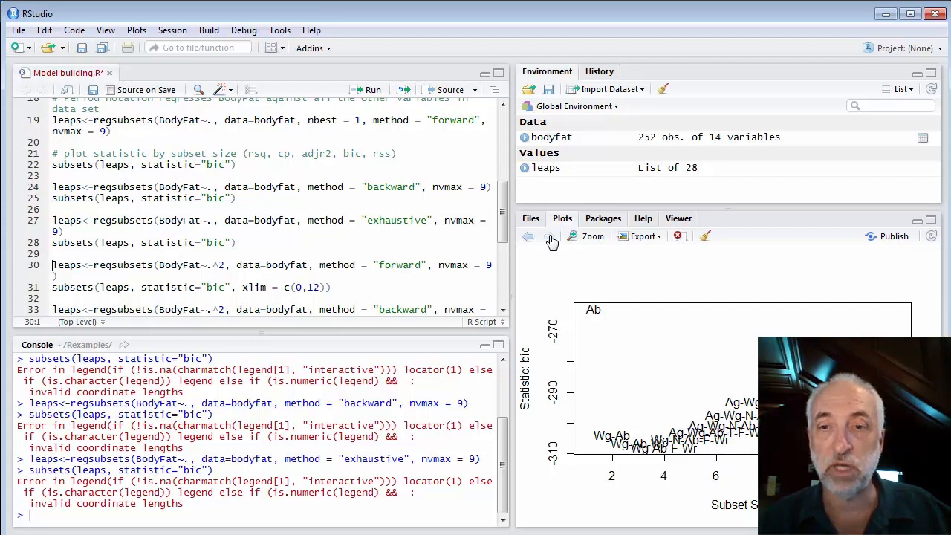
mouse_move(650, 403)
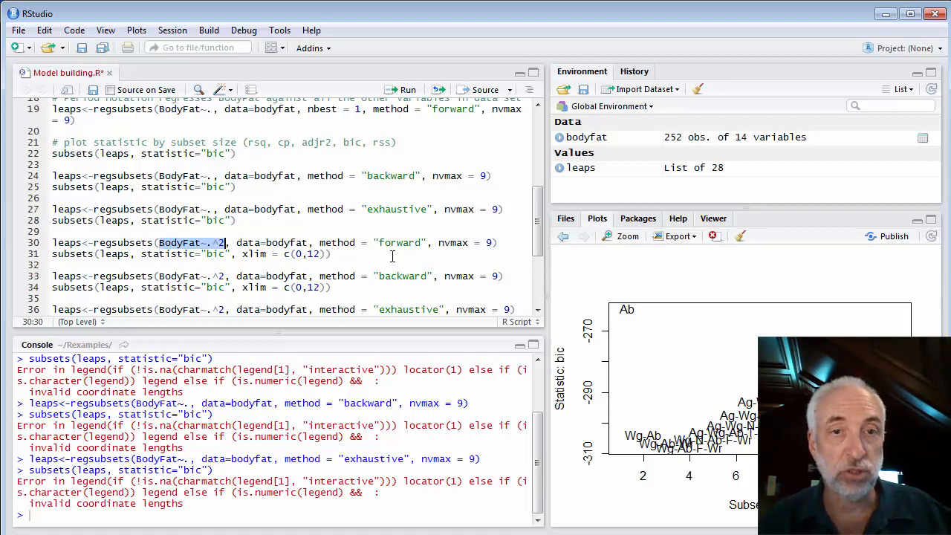
Enlarge the forward interaction BIC plot, where Ab-W:W-B:F is the lowest subset
click(52, 243)
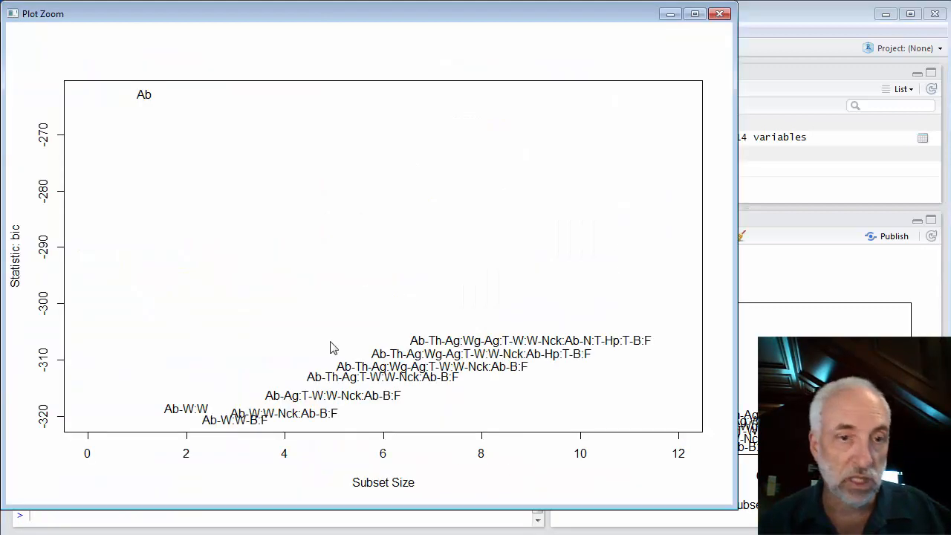
mouse_move(233, 443)
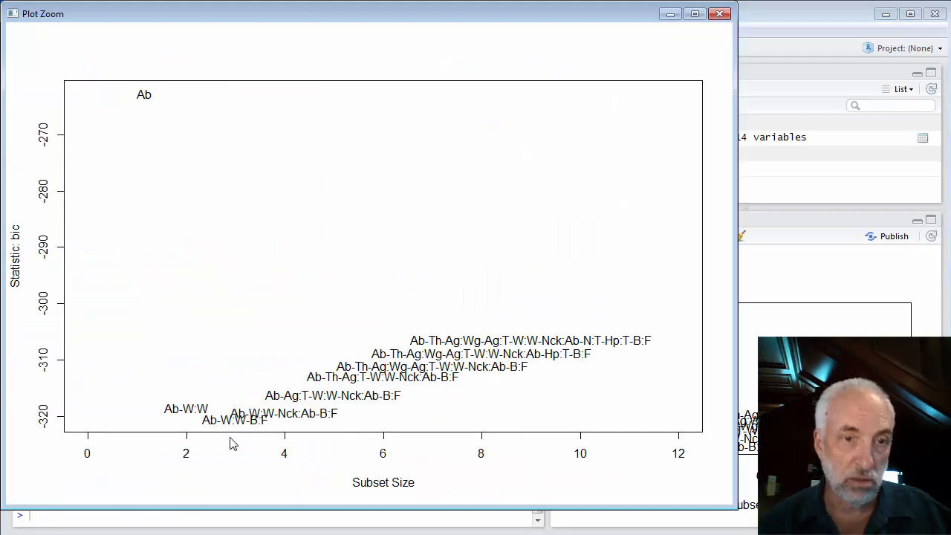
mouse_move(212, 433)
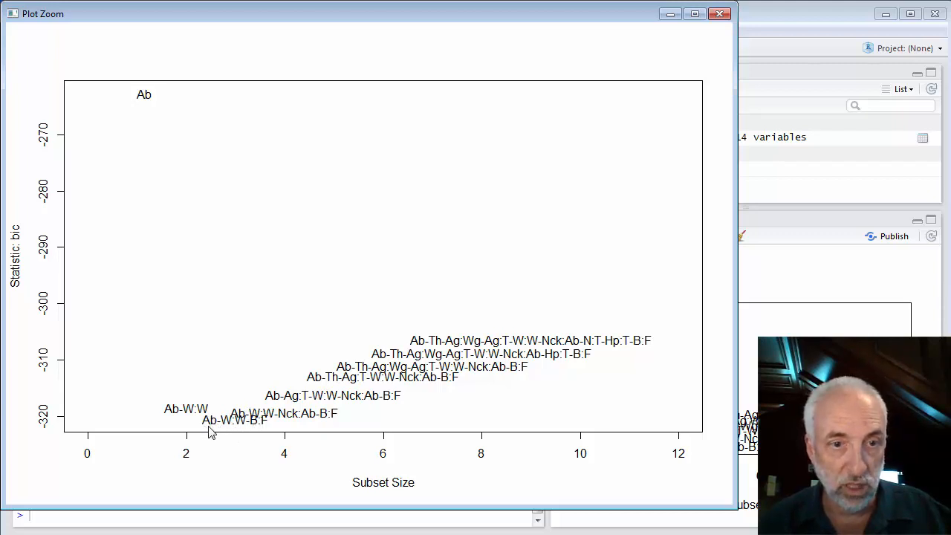
mouse_move(225, 432)
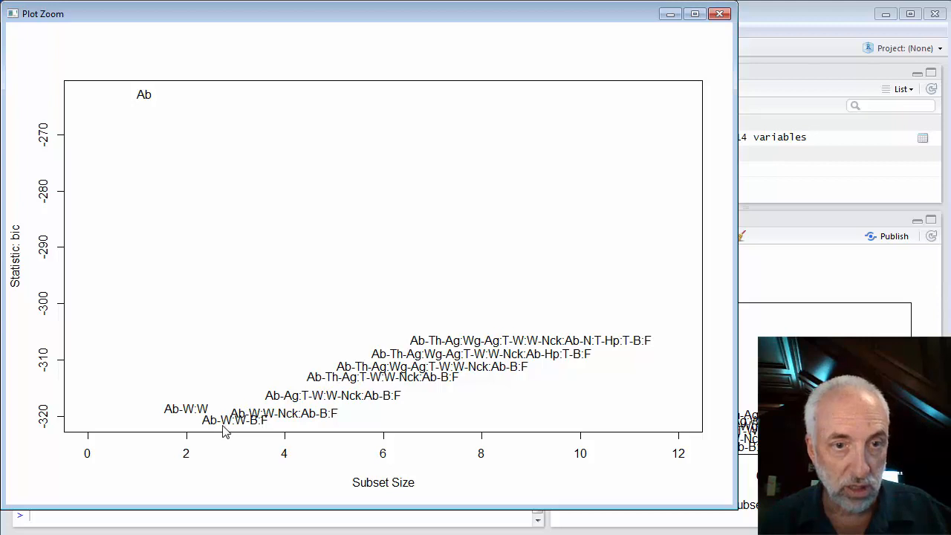
mouse_move(229, 437)
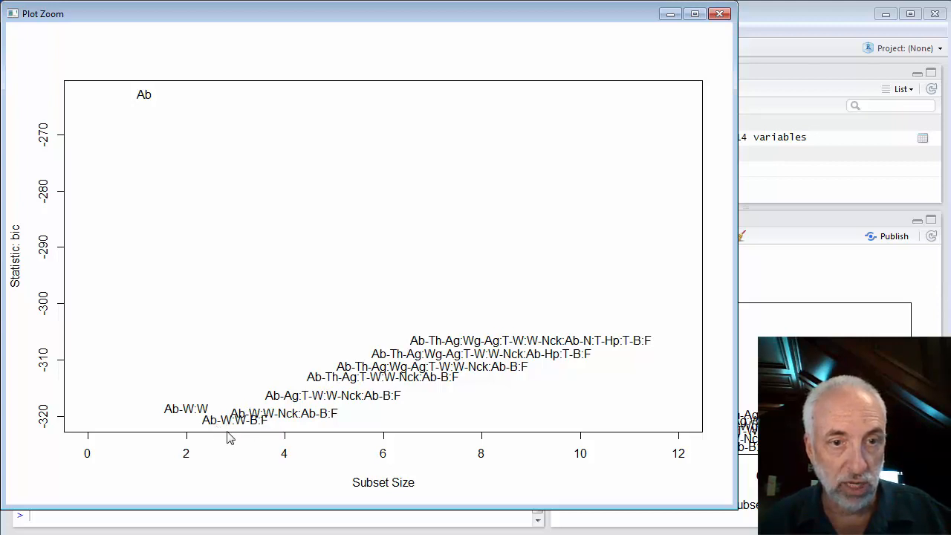
mouse_move(212, 425)
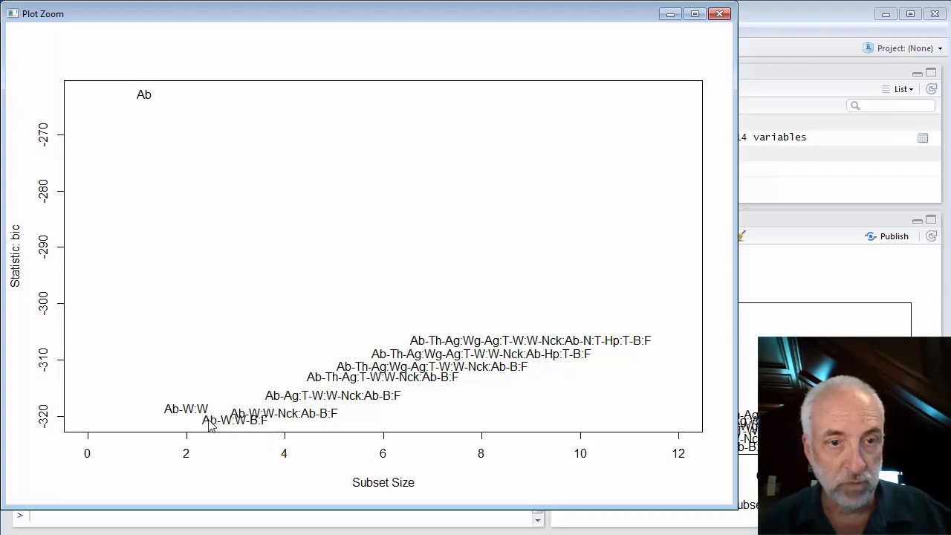
mouse_move(234, 436)
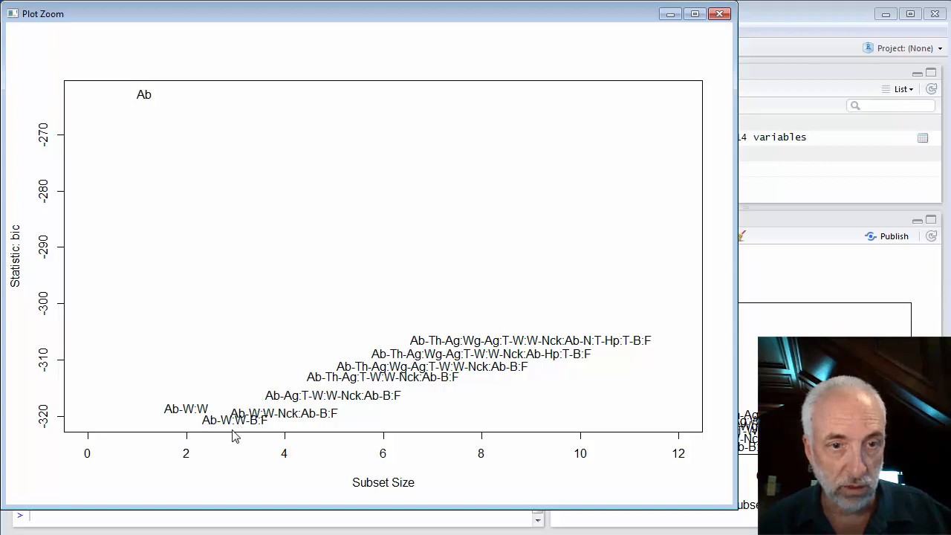
mouse_move(216, 429)
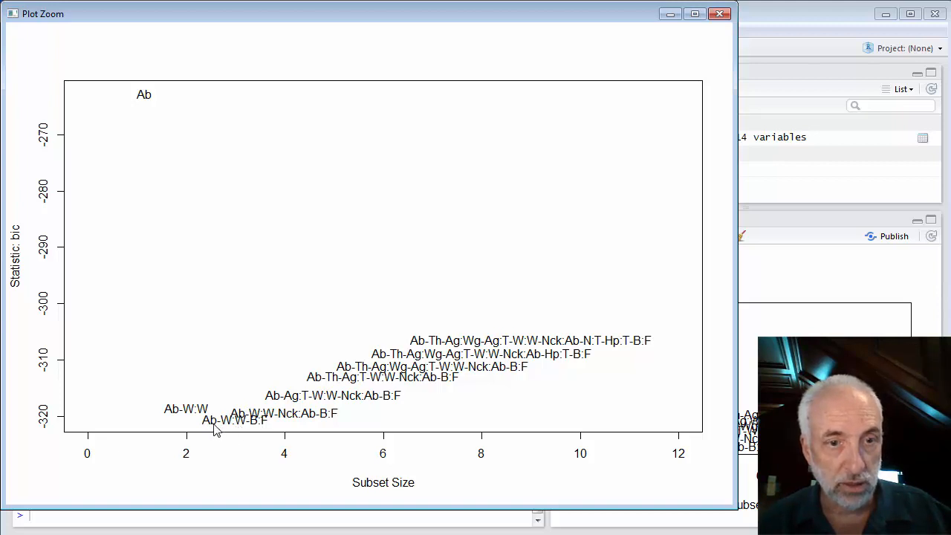
mouse_move(242, 438)
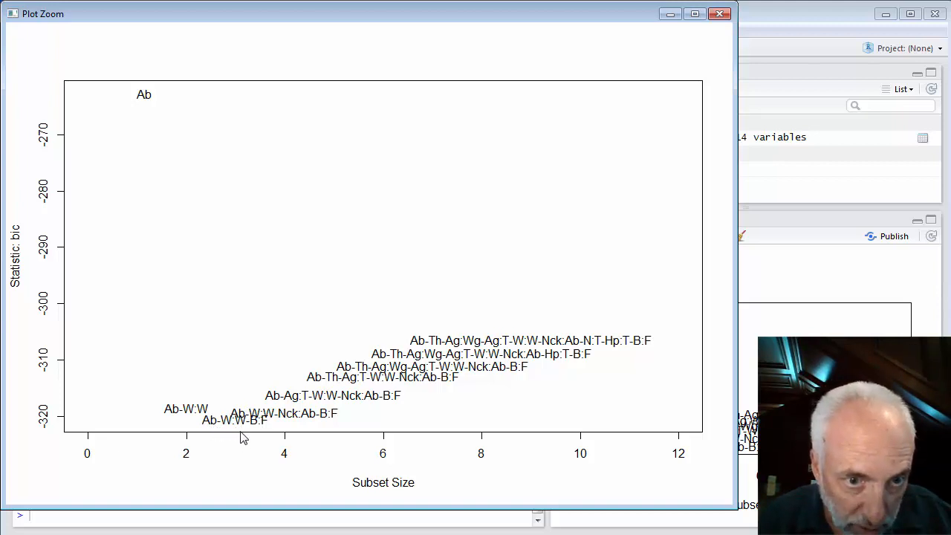
mouse_move(213, 429)
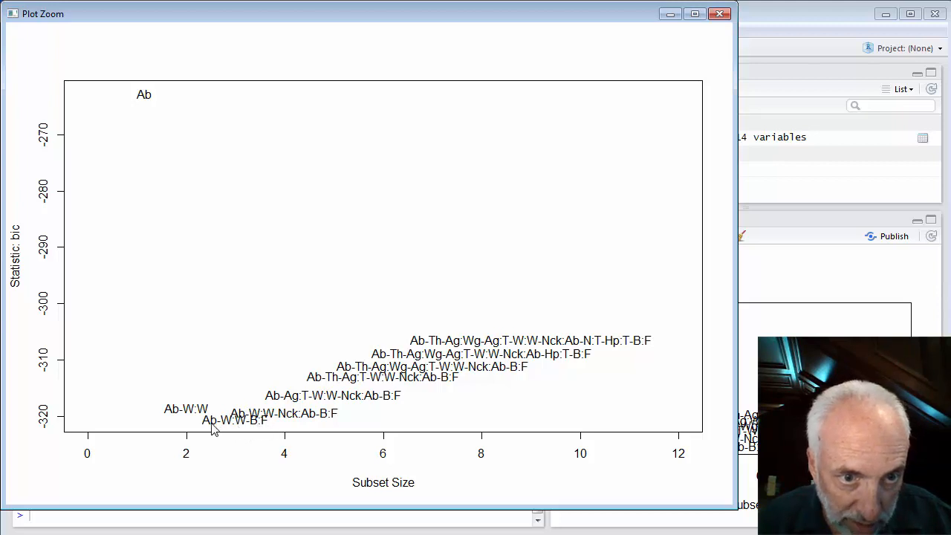
mouse_move(230, 431)
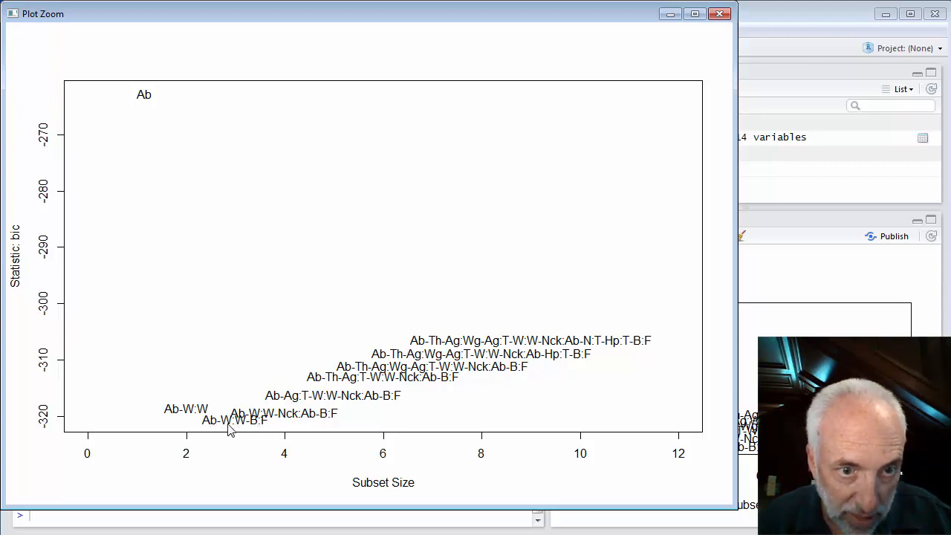
mouse_move(245, 433)
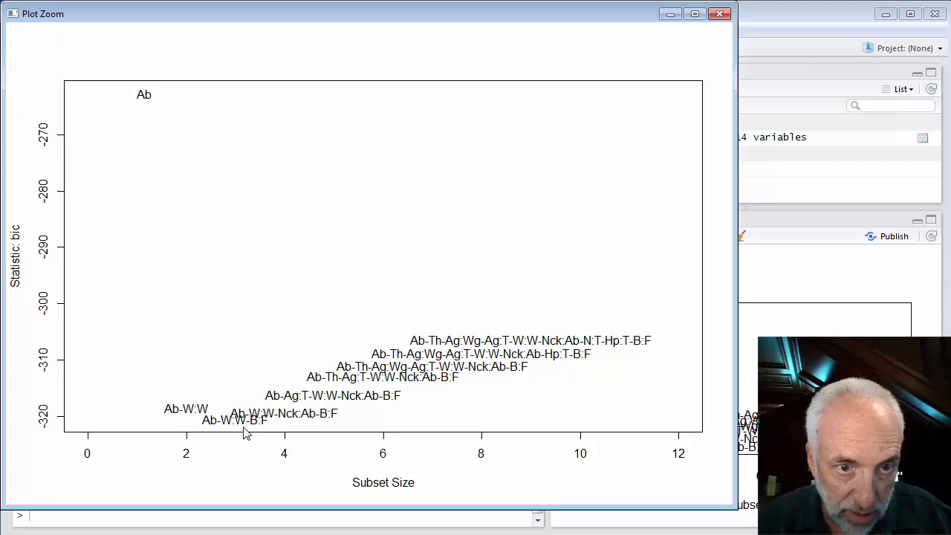
mouse_move(260, 431)
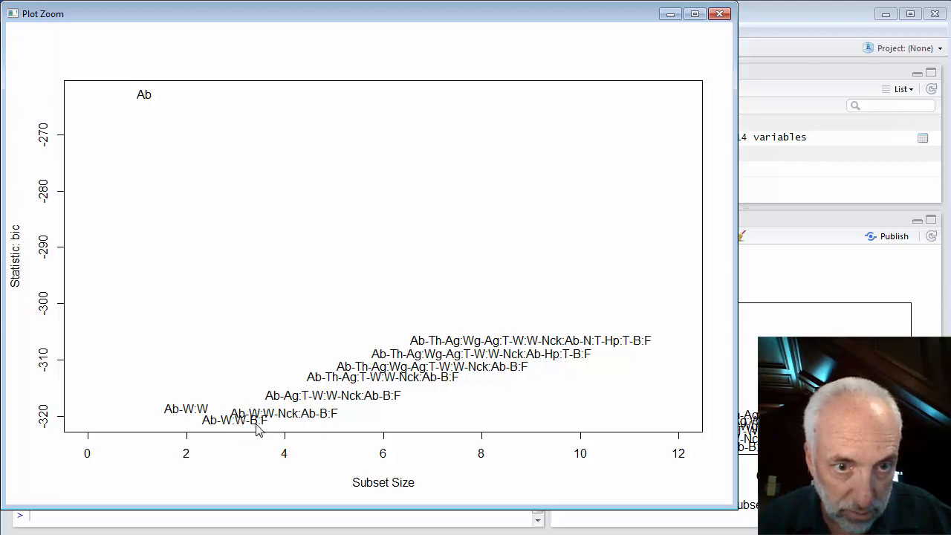
mouse_move(245, 427)
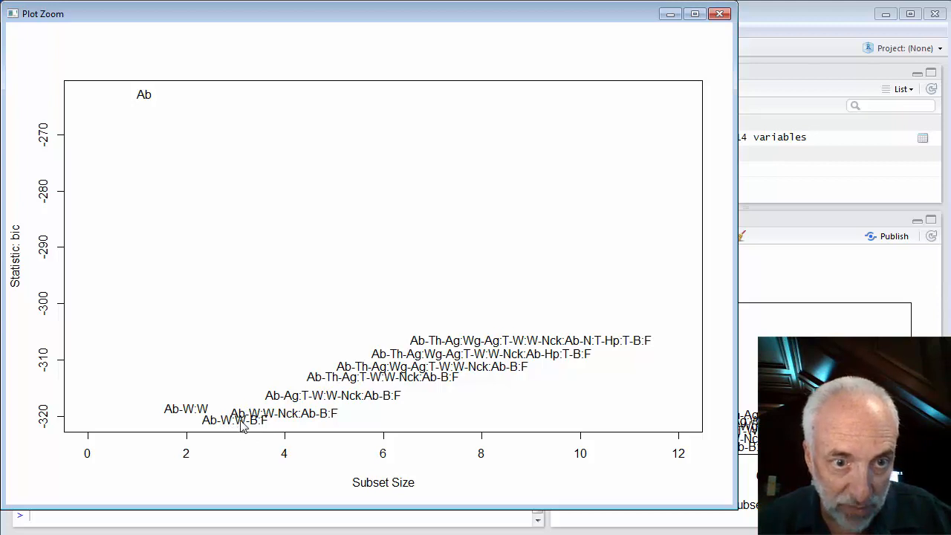
mouse_move(259, 430)
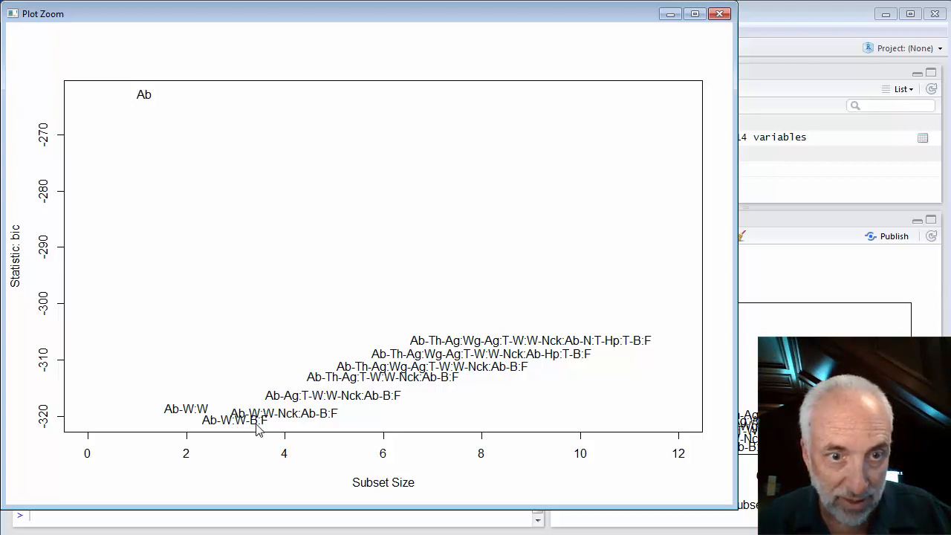
mouse_move(267, 427)
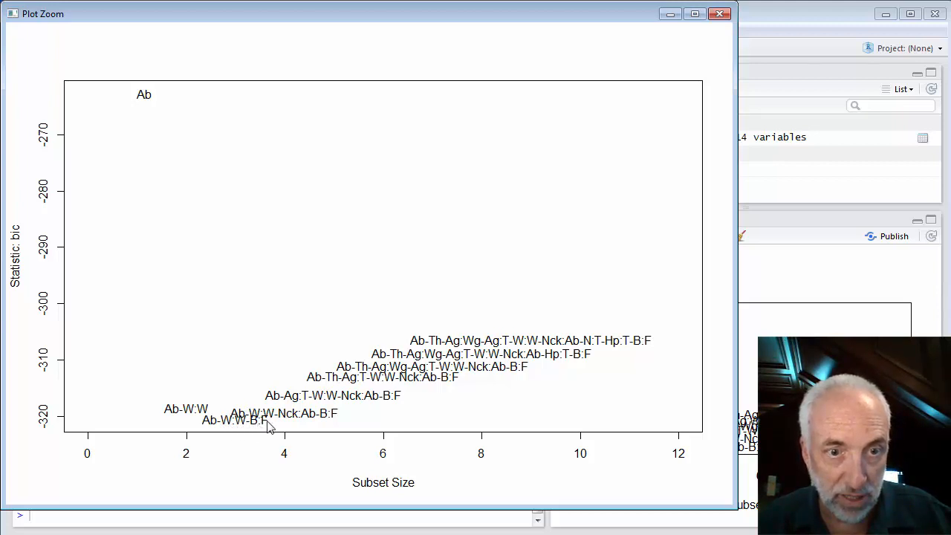
mouse_move(258, 438)
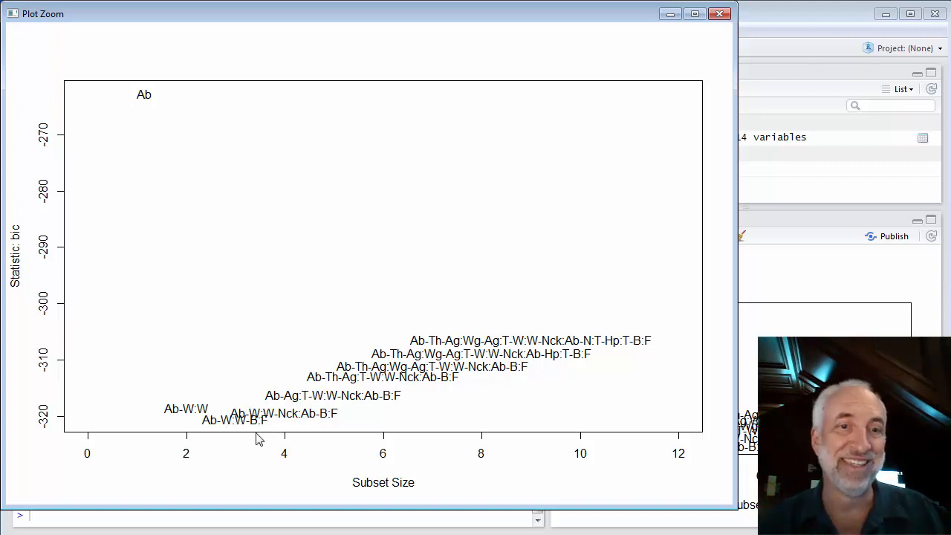
mouse_move(192, 411)
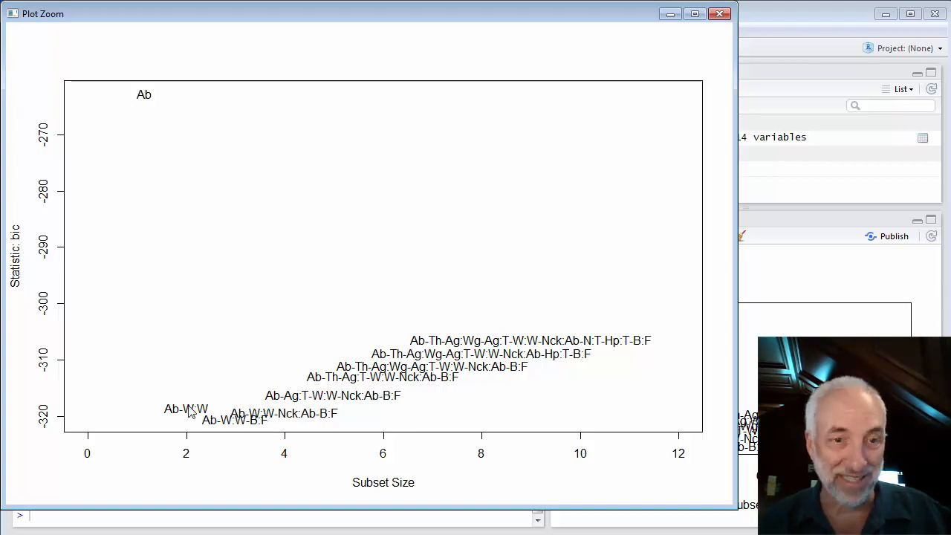
mouse_move(213, 433)
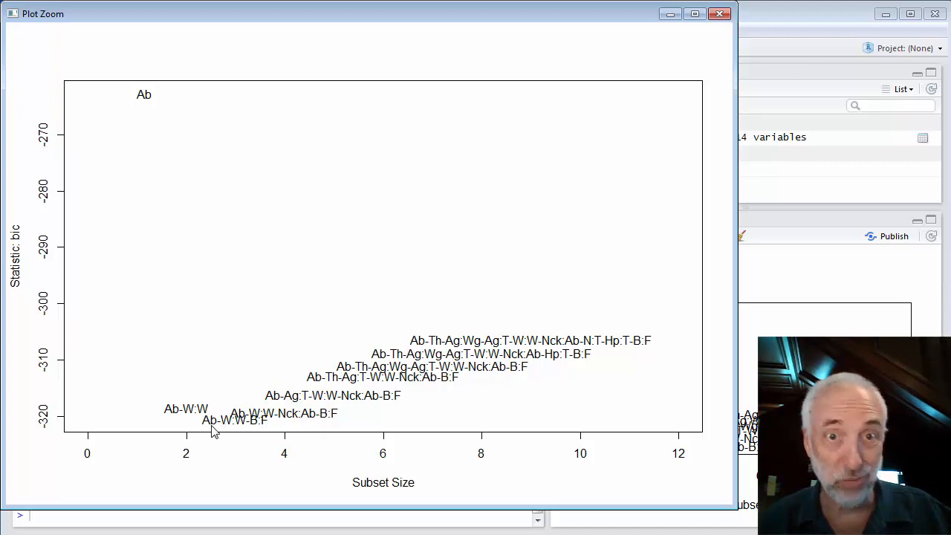
mouse_move(113, 431)
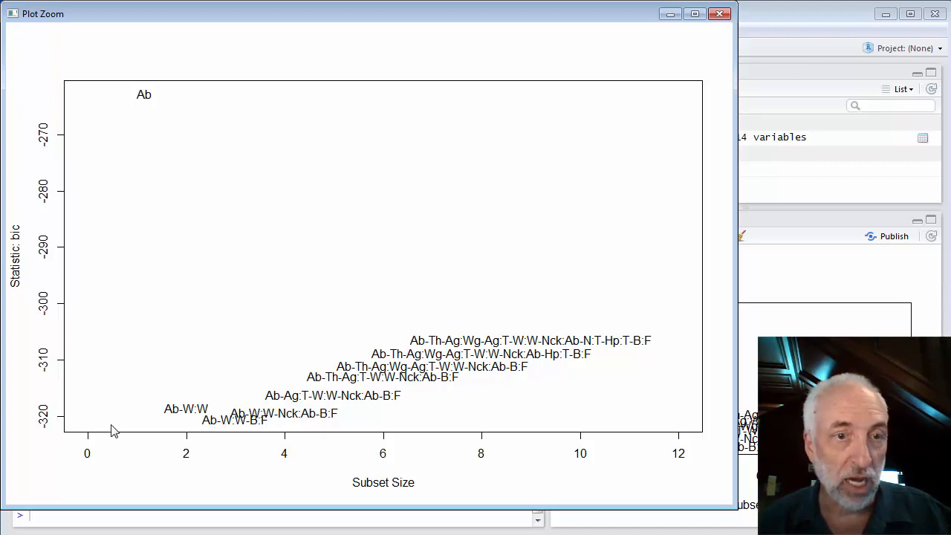
mouse_move(240, 436)
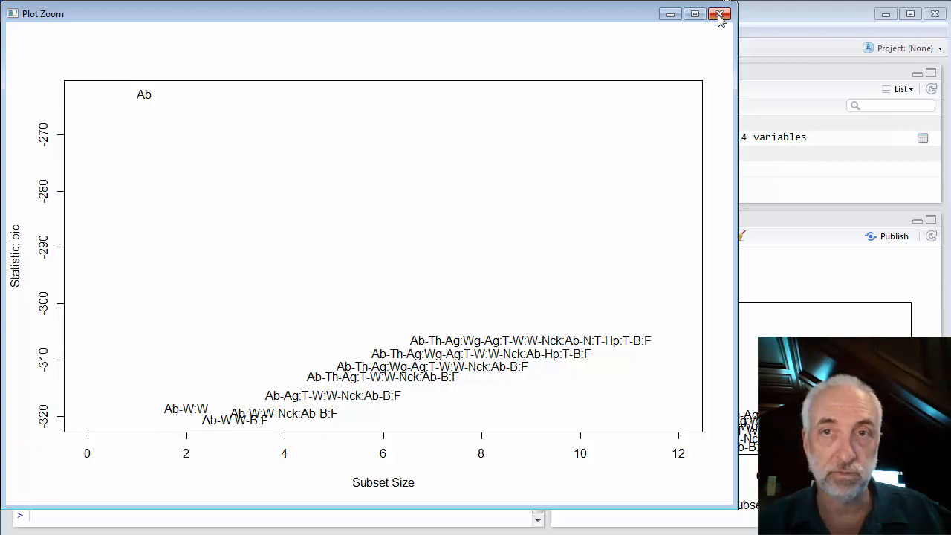
Close the forward zoom and enlarge the backward interaction BIC plot, lowest near -305
click(719, 14)
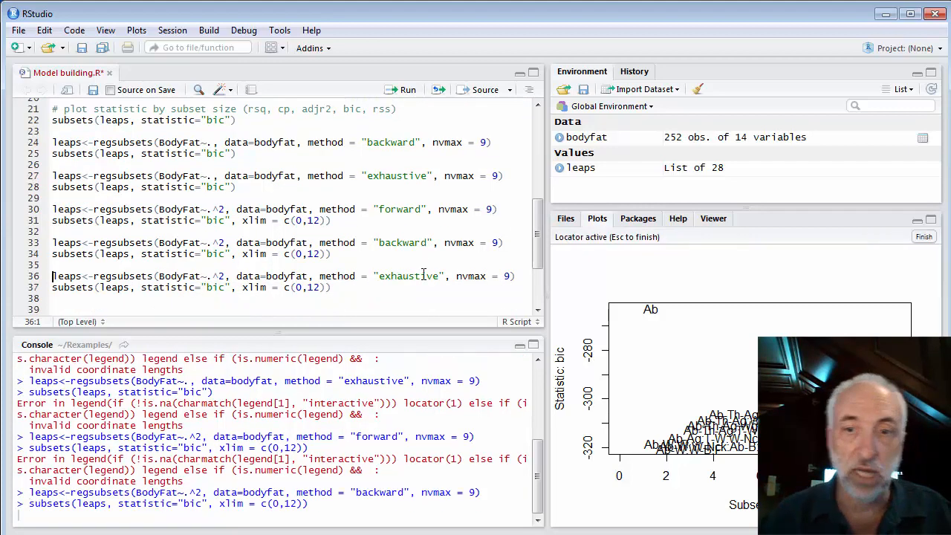
click(630, 259)
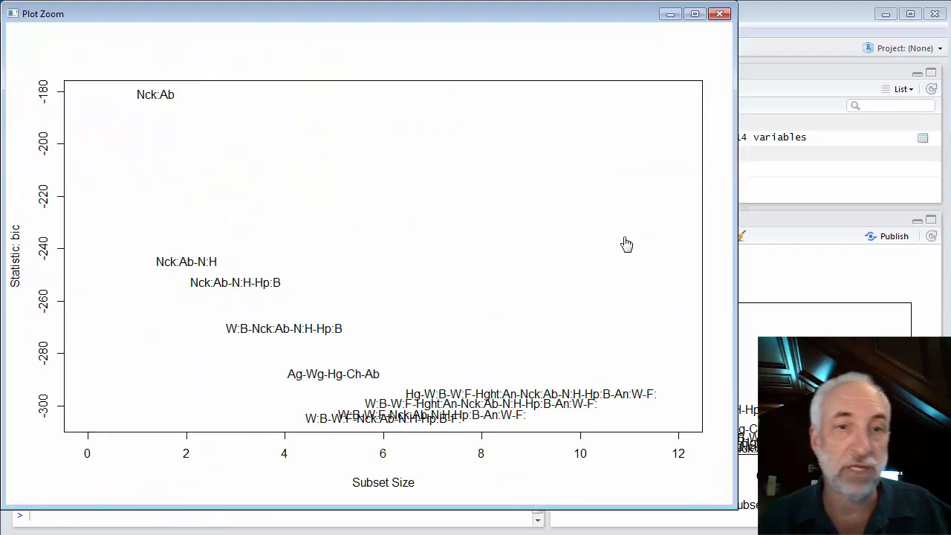
mouse_move(446, 312)
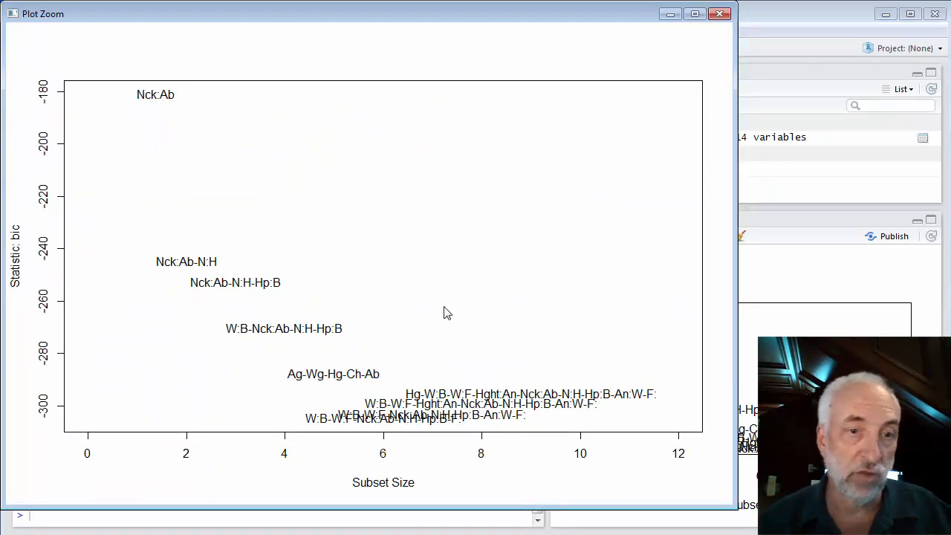
mouse_move(234, 439)
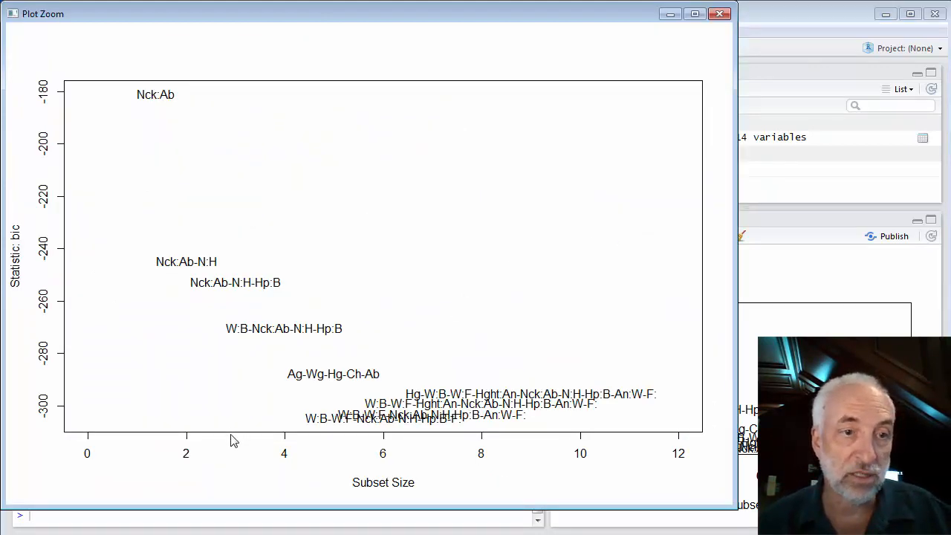
mouse_move(199, 288)
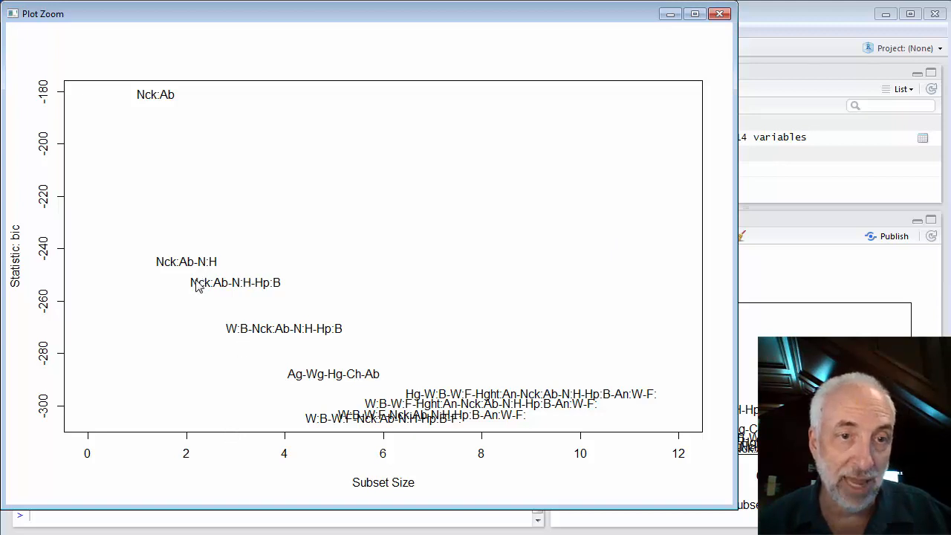
mouse_move(229, 342)
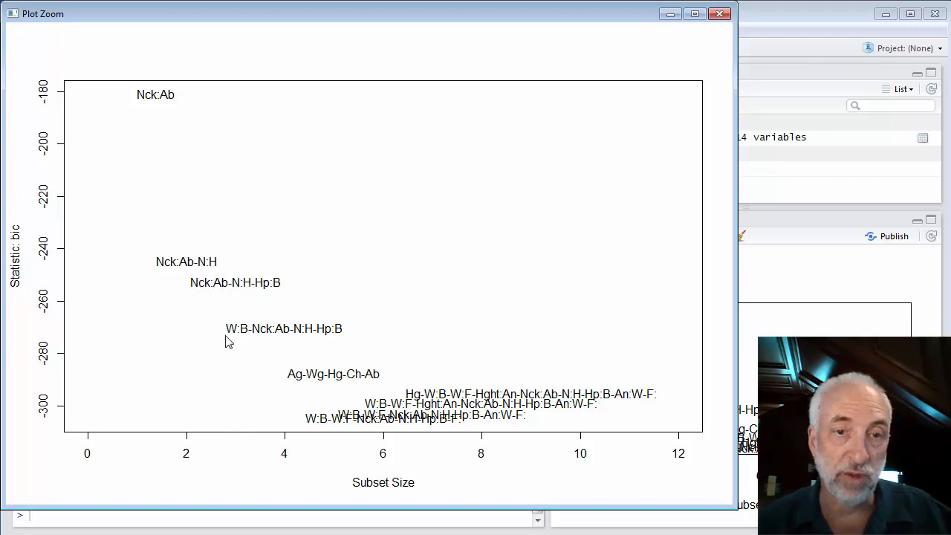
mouse_move(385, 439)
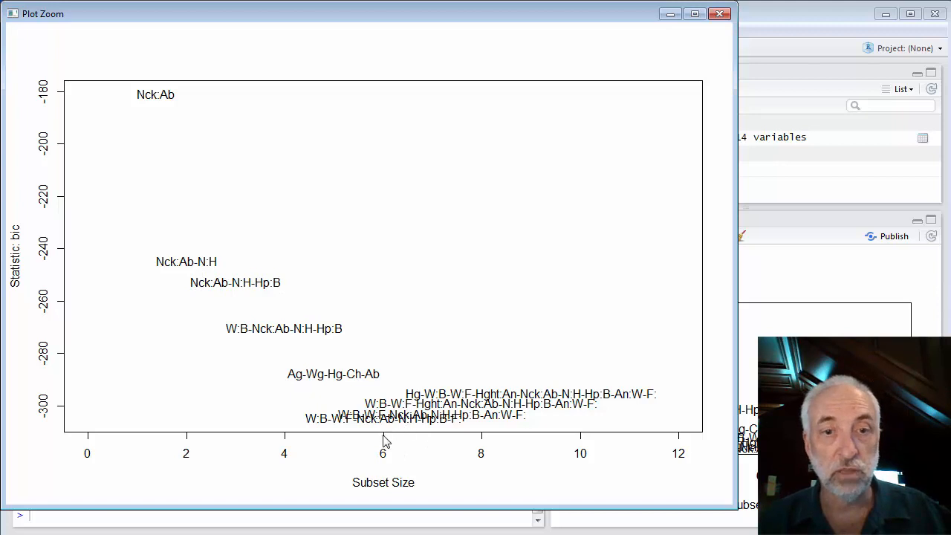
mouse_move(370, 429)
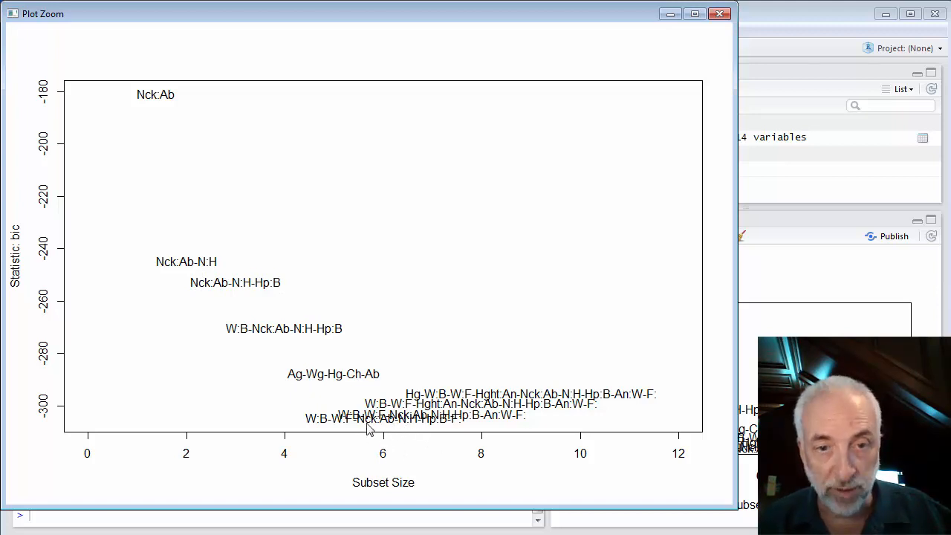
mouse_move(425, 432)
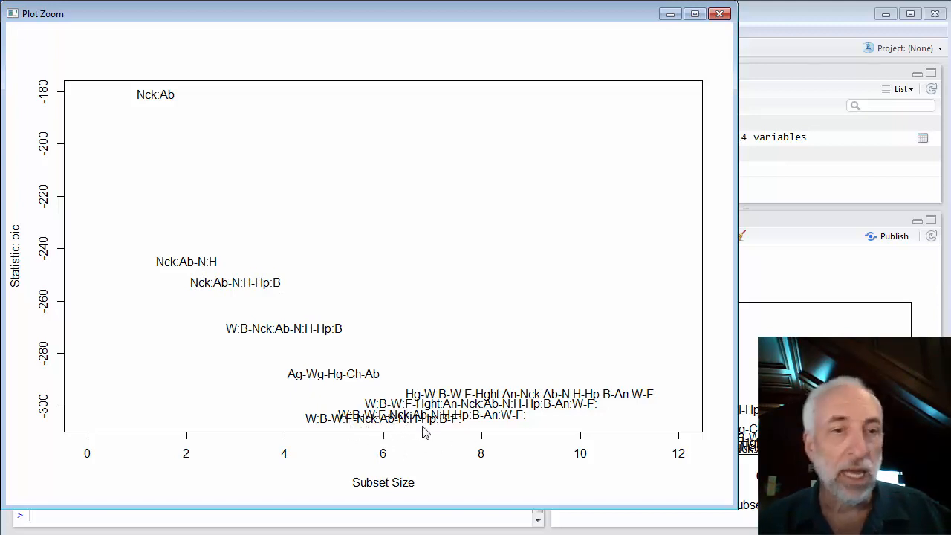
mouse_move(103, 435)
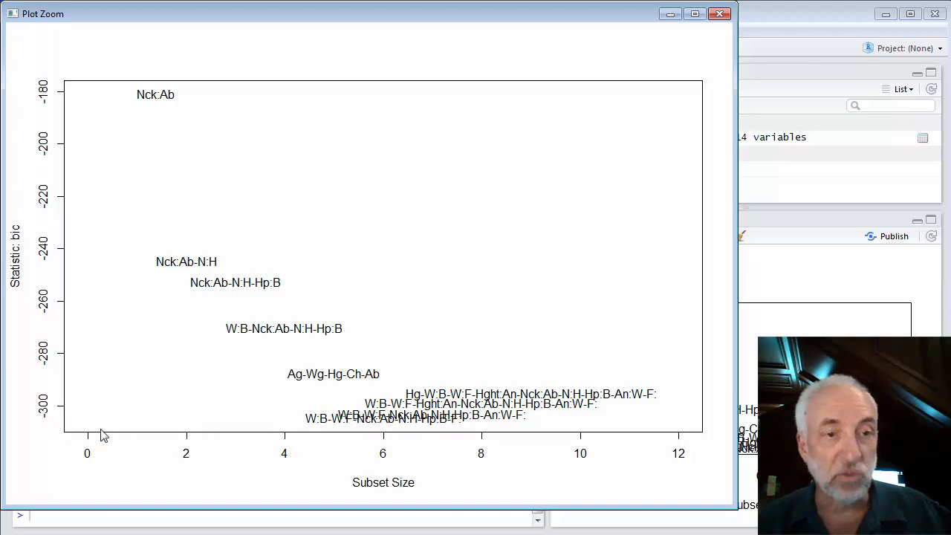
mouse_move(69, 426)
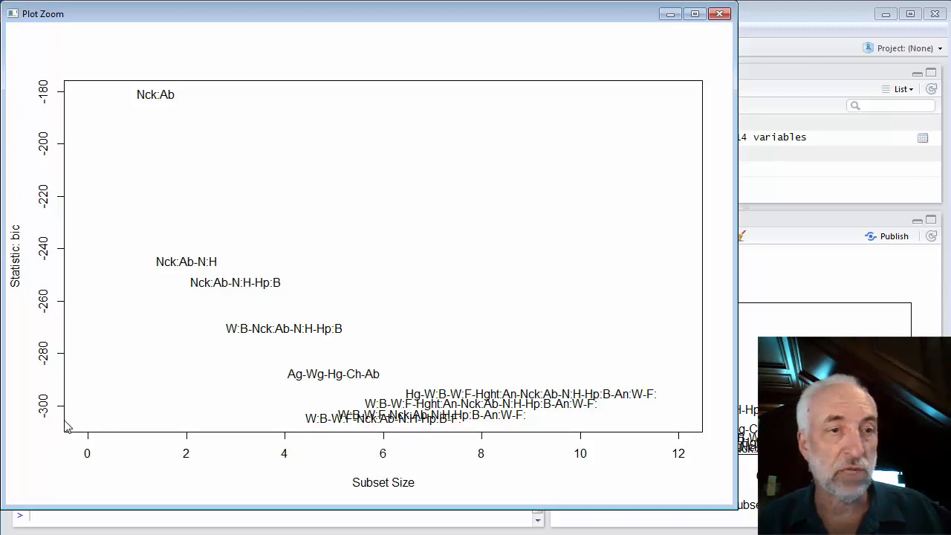
mouse_move(103, 418)
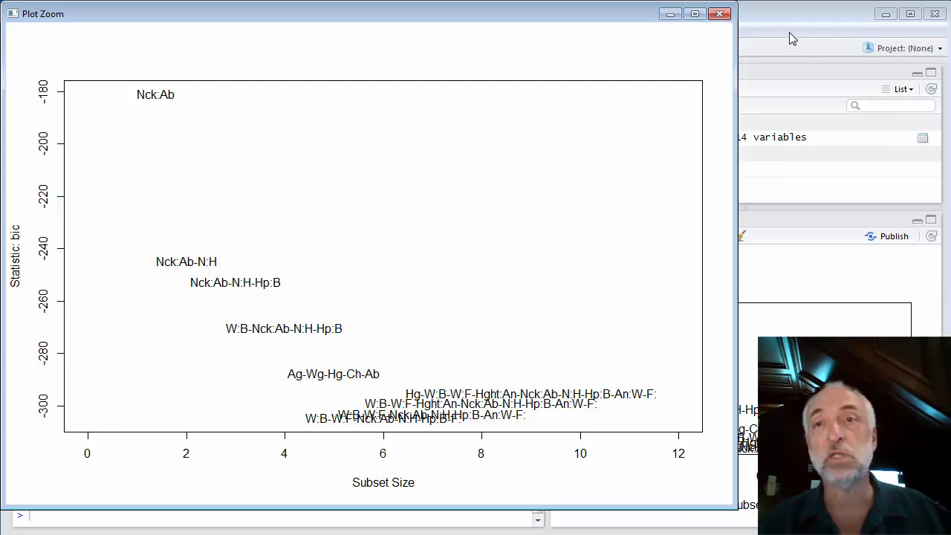
mouse_move(771, 25)
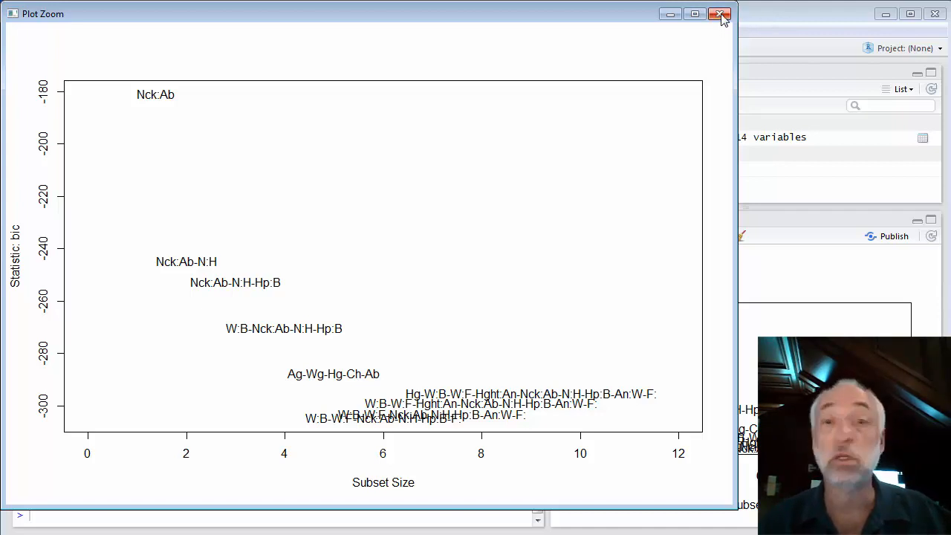
mouse_move(719, 15)
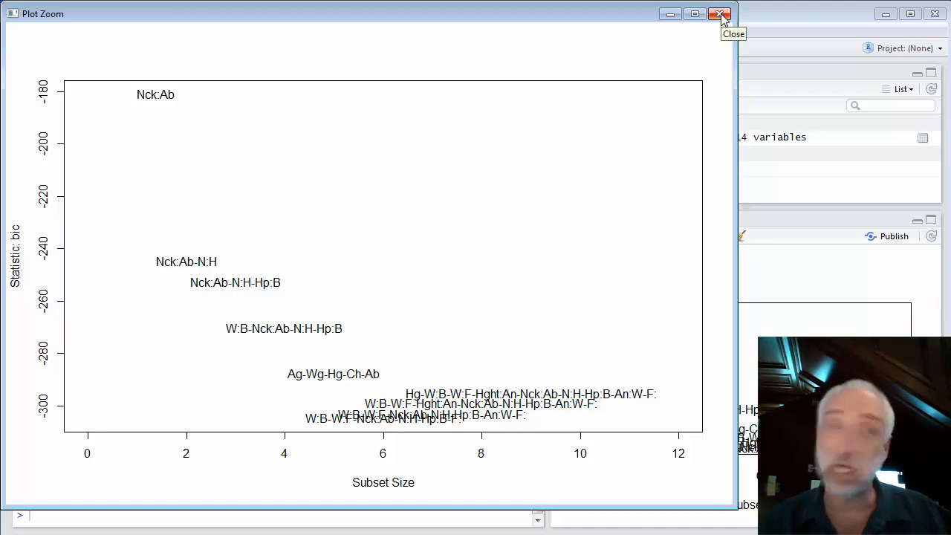
Close the backward zoom and run the exhaustive interaction search, which fails with really.big
click(720, 14)
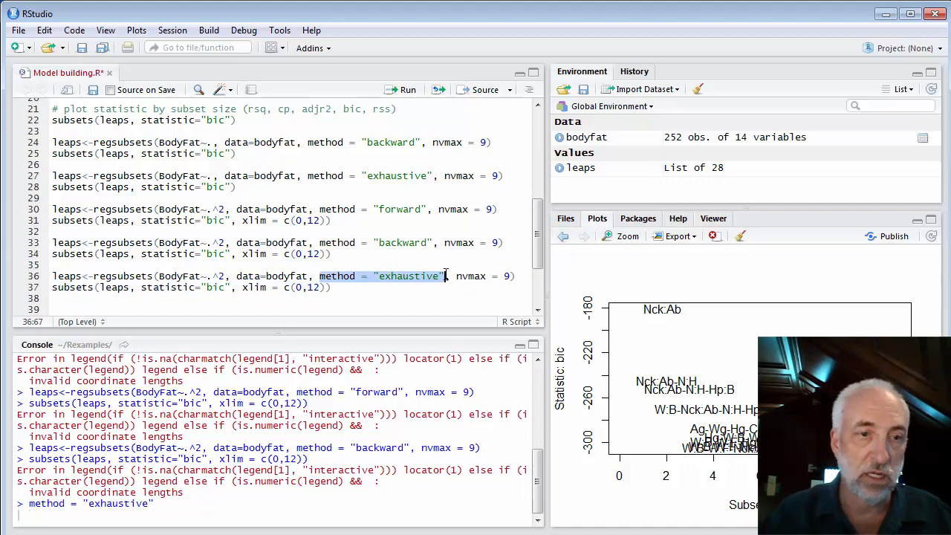
key(Return)
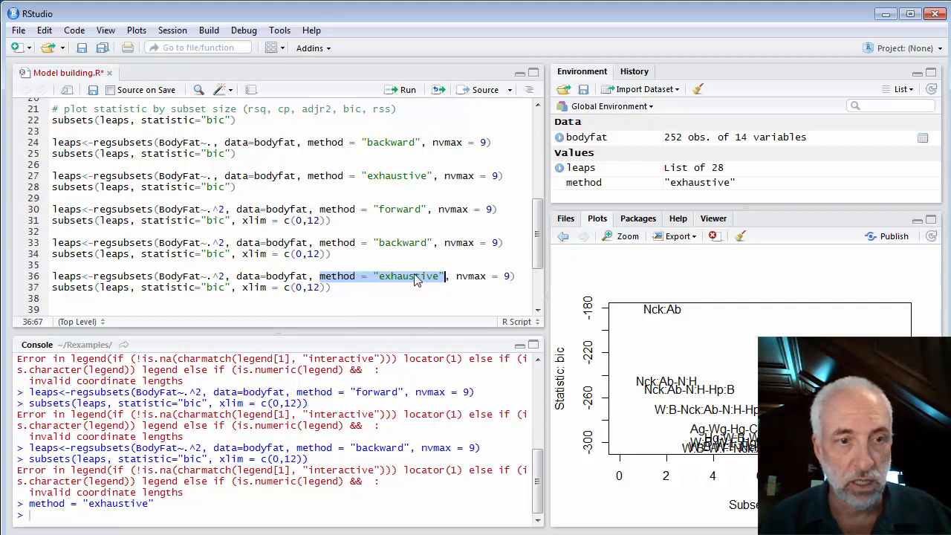
click(420, 276)
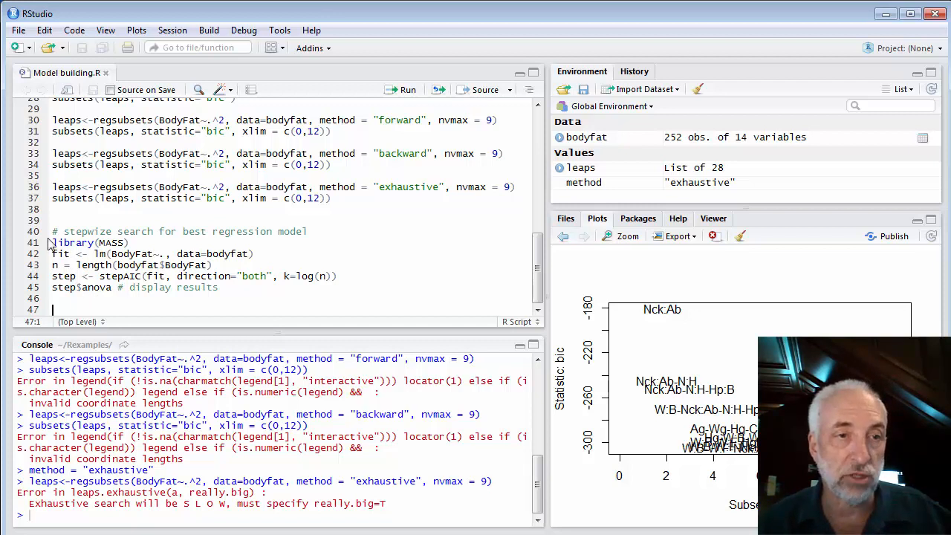
Run MASS stepAIC with k=log(n), selecting BodyFat ~ Weight + Abdomen + Forearm + Wrist
click(52, 243)
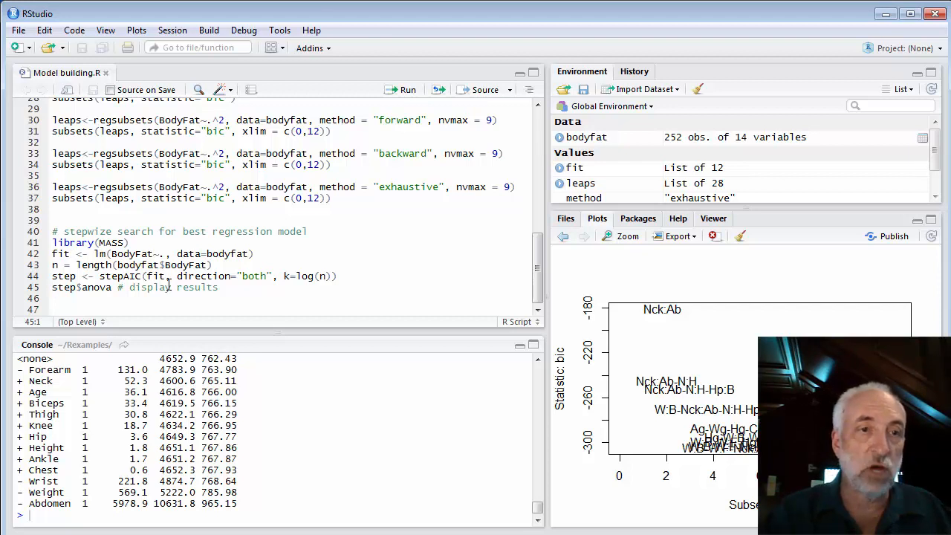
click(407, 90)
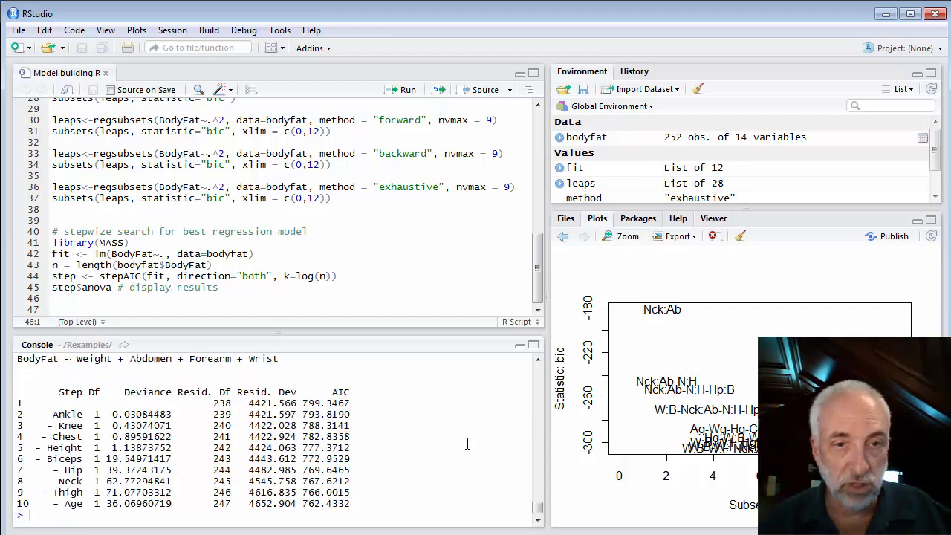